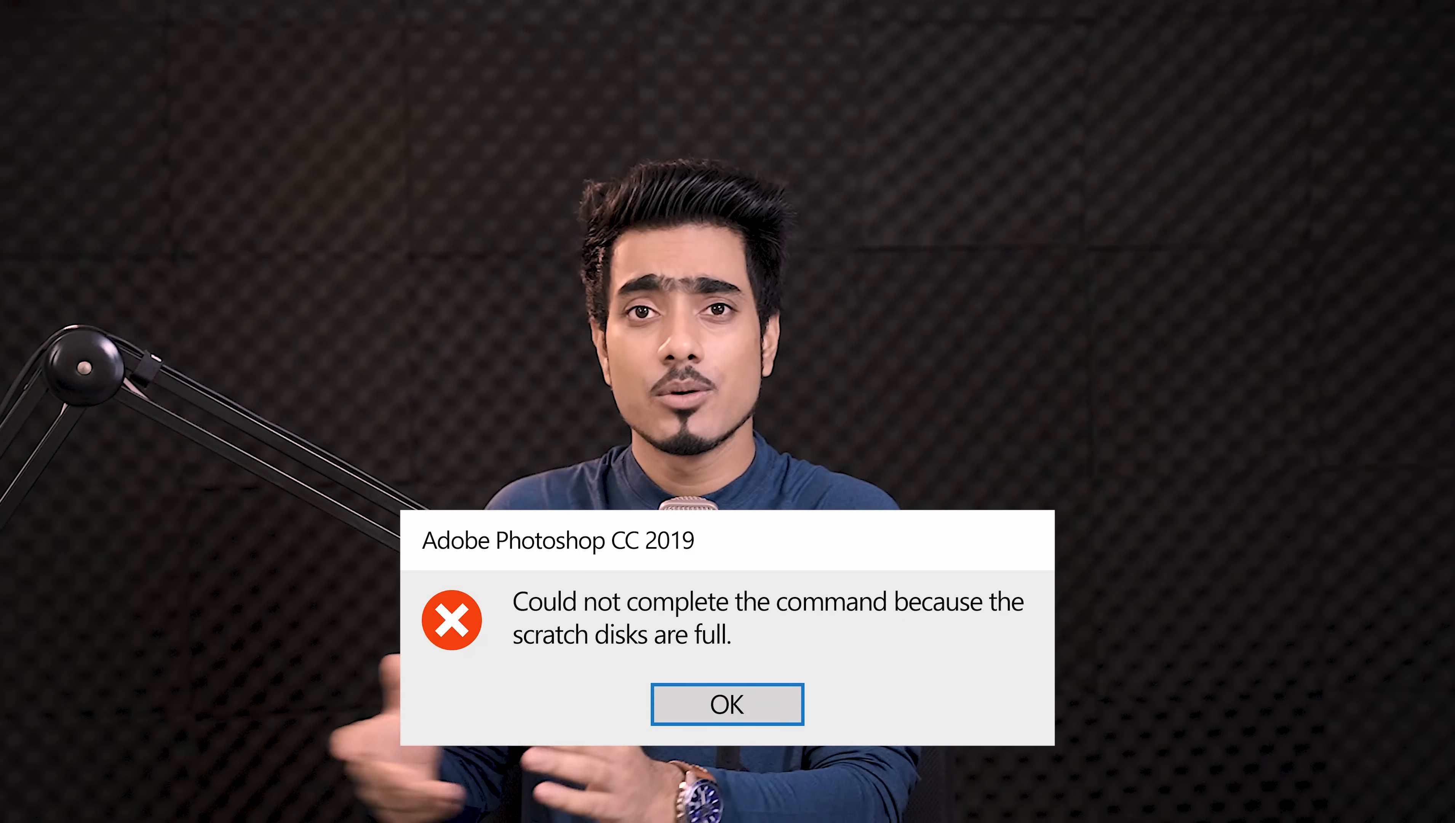
Step: Launch Windows Disk Cleanup and choose drive C: as the drive to clean
{"action": "left_click", "coordinate": [727, 704]}
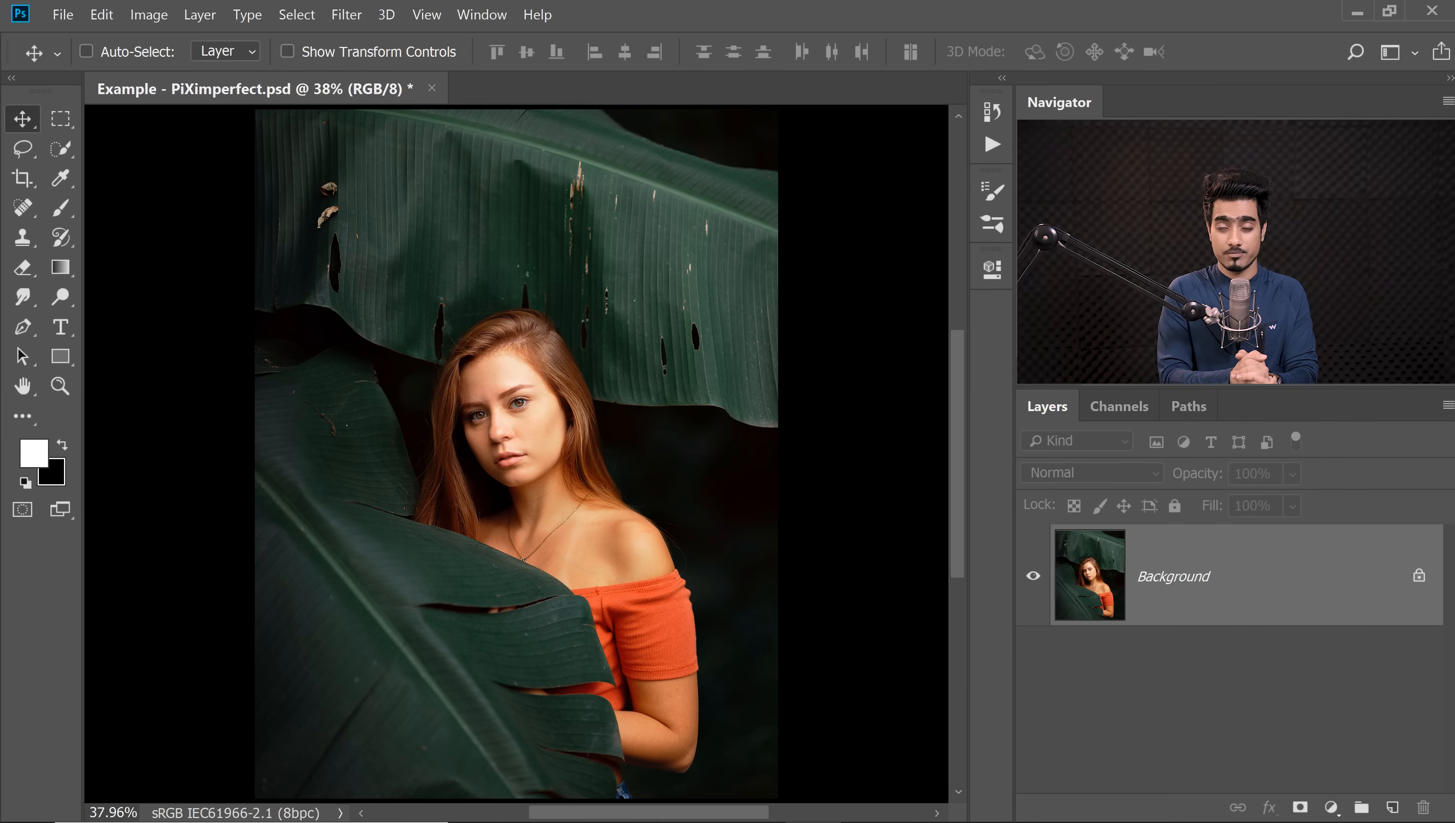
{"action": "left_click", "coordinate": [101, 15]}
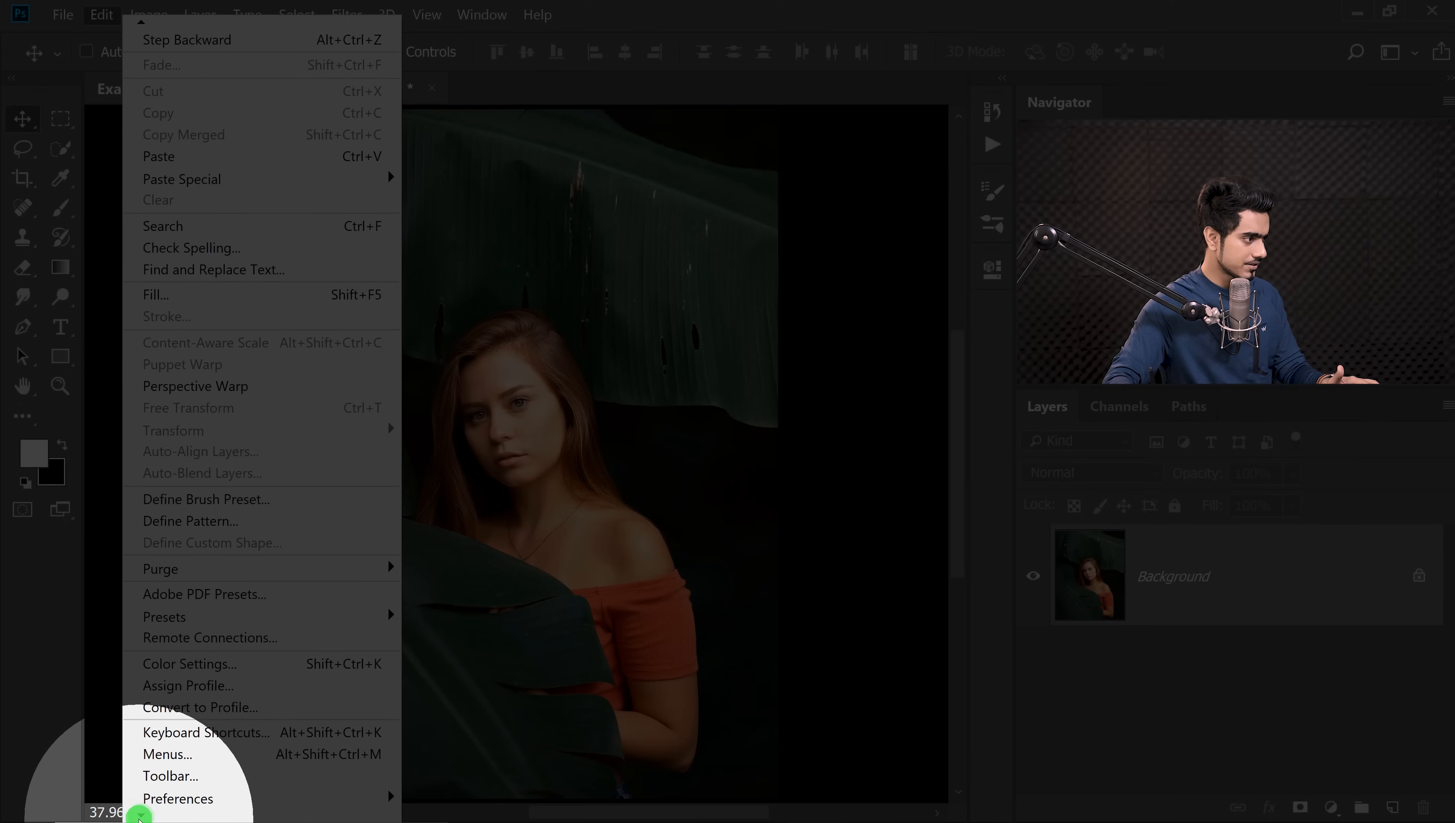
{"action": "left_click", "coordinate": [178, 798]}
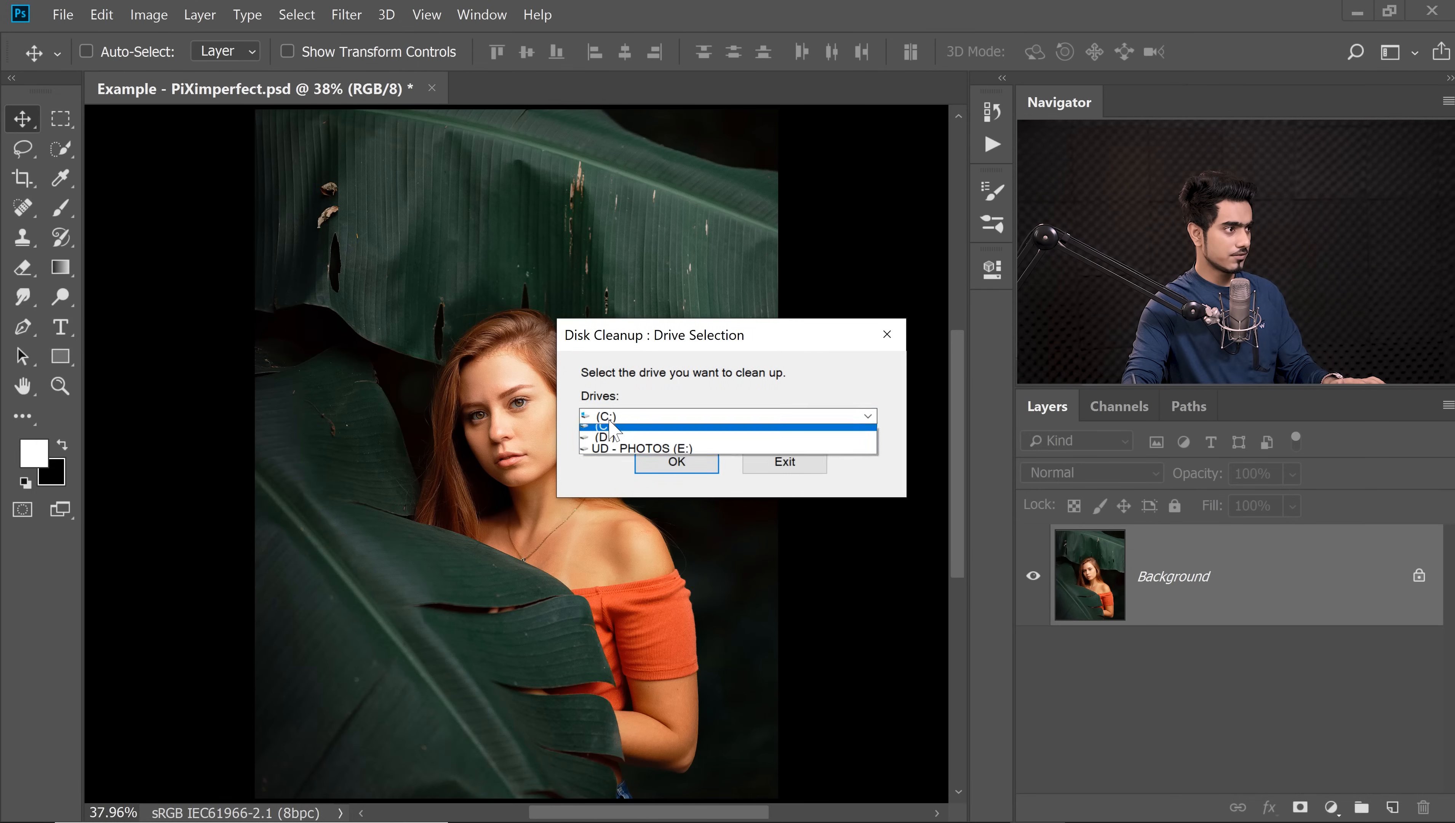
{"action": "left_click", "coordinate": [604, 415]}
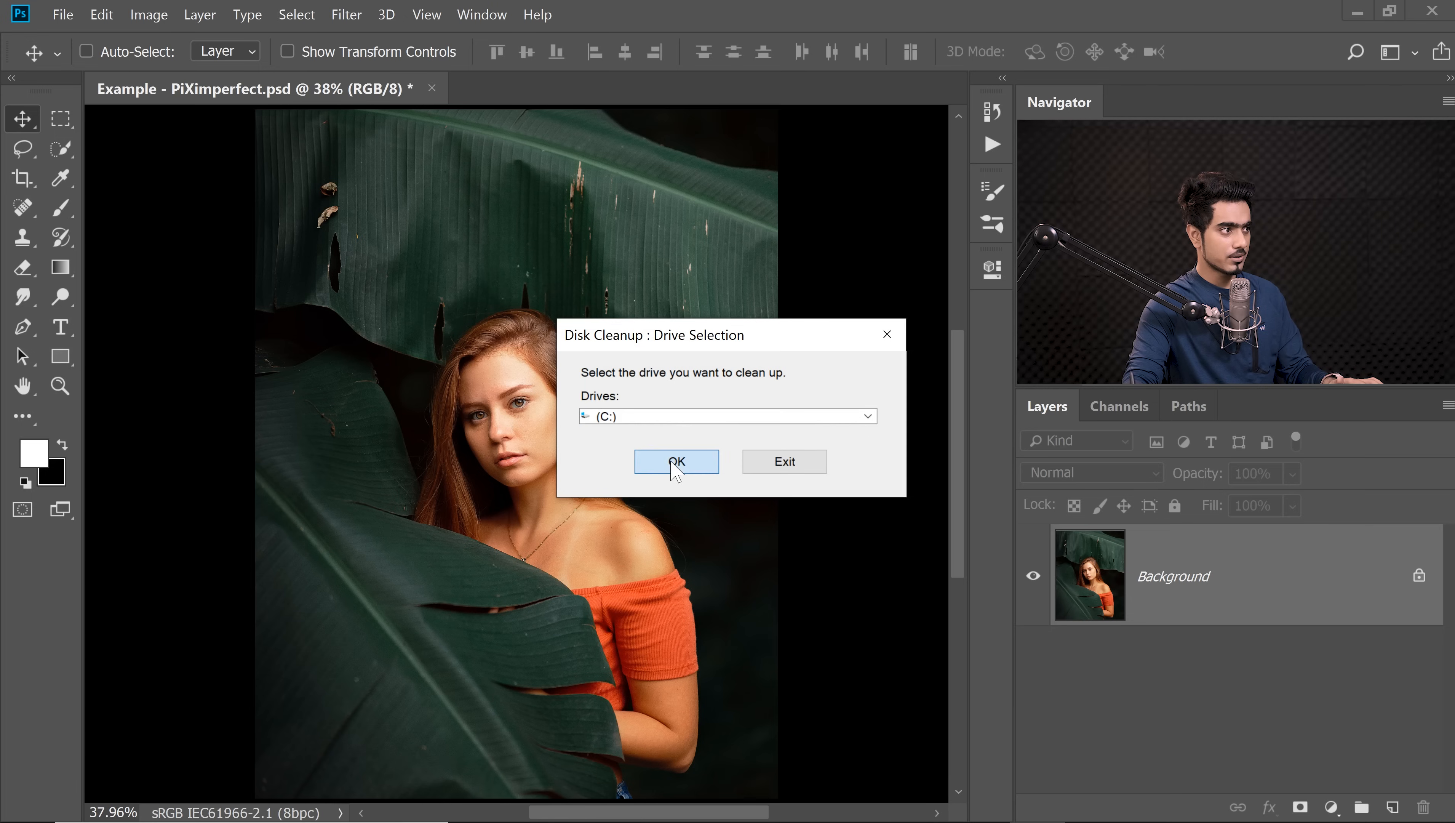
{"action": "left_click", "coordinate": [676, 461]}
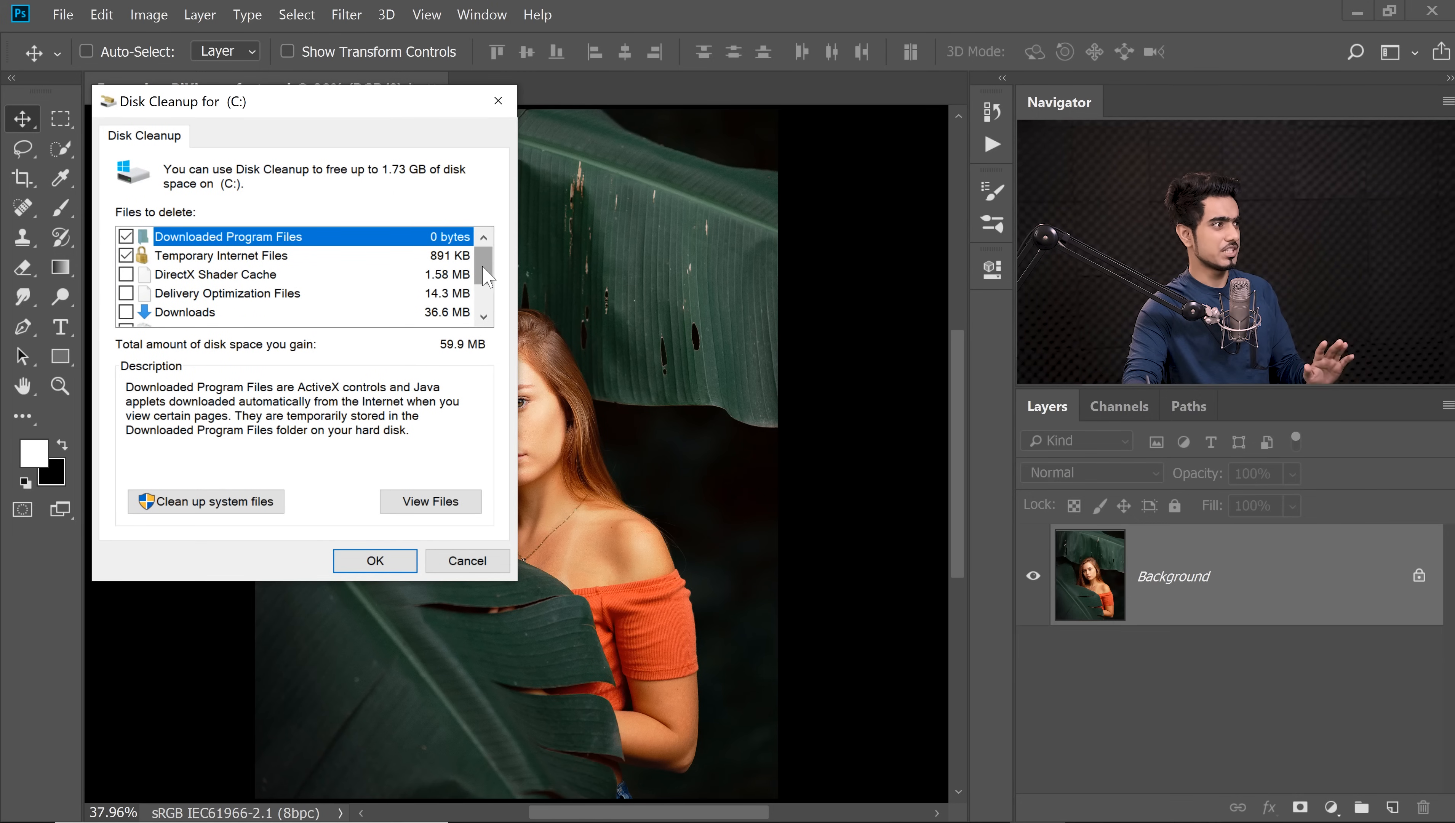
Step: Mark DirectX Shader Cache and Delivery Optimization Files for deletion, about 75.9 MB total
{"action": "left_click", "coordinate": [127, 274]}
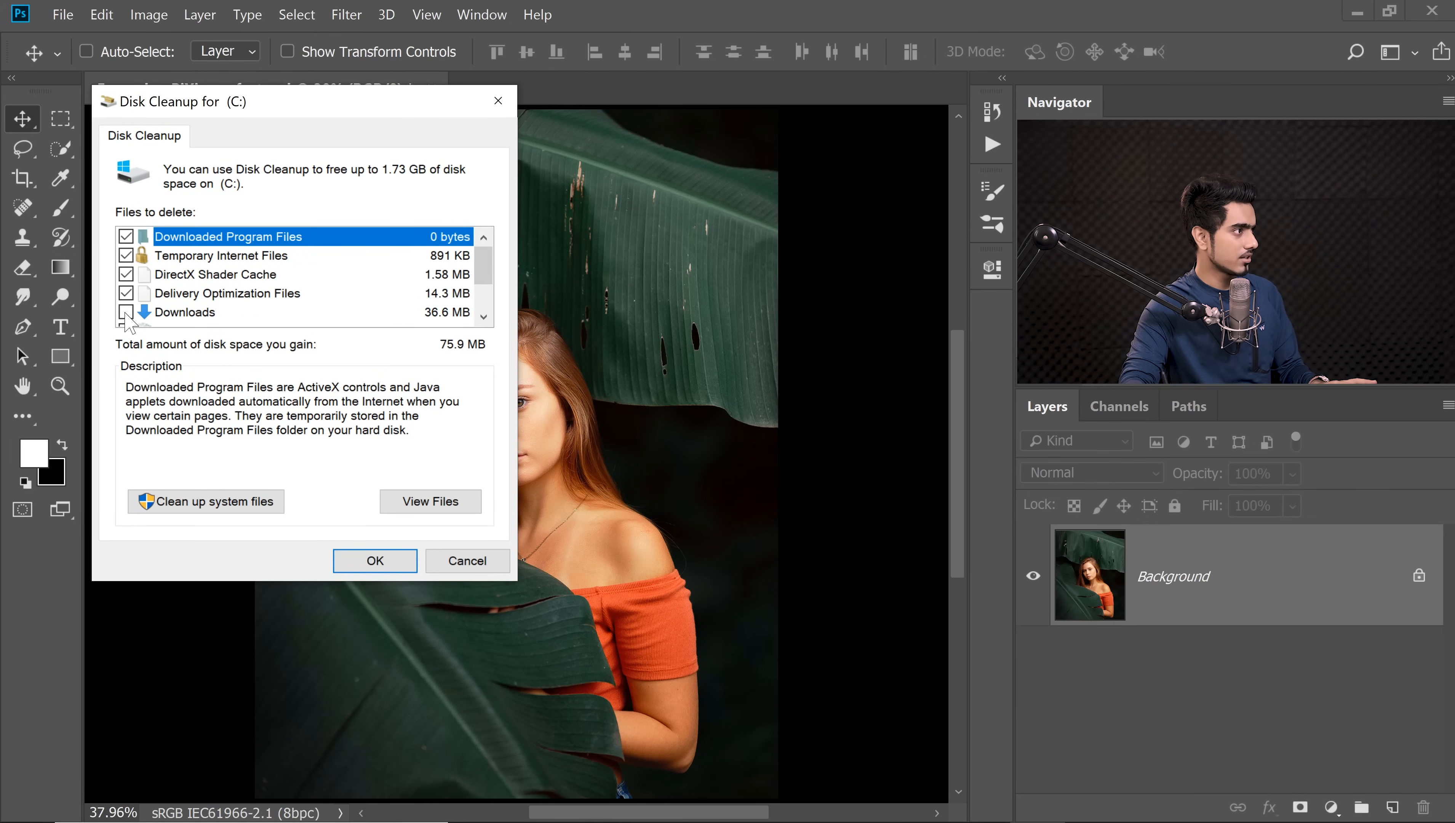
{"action": "scroll", "scroll_direction": "down", "scroll_amount": 3}
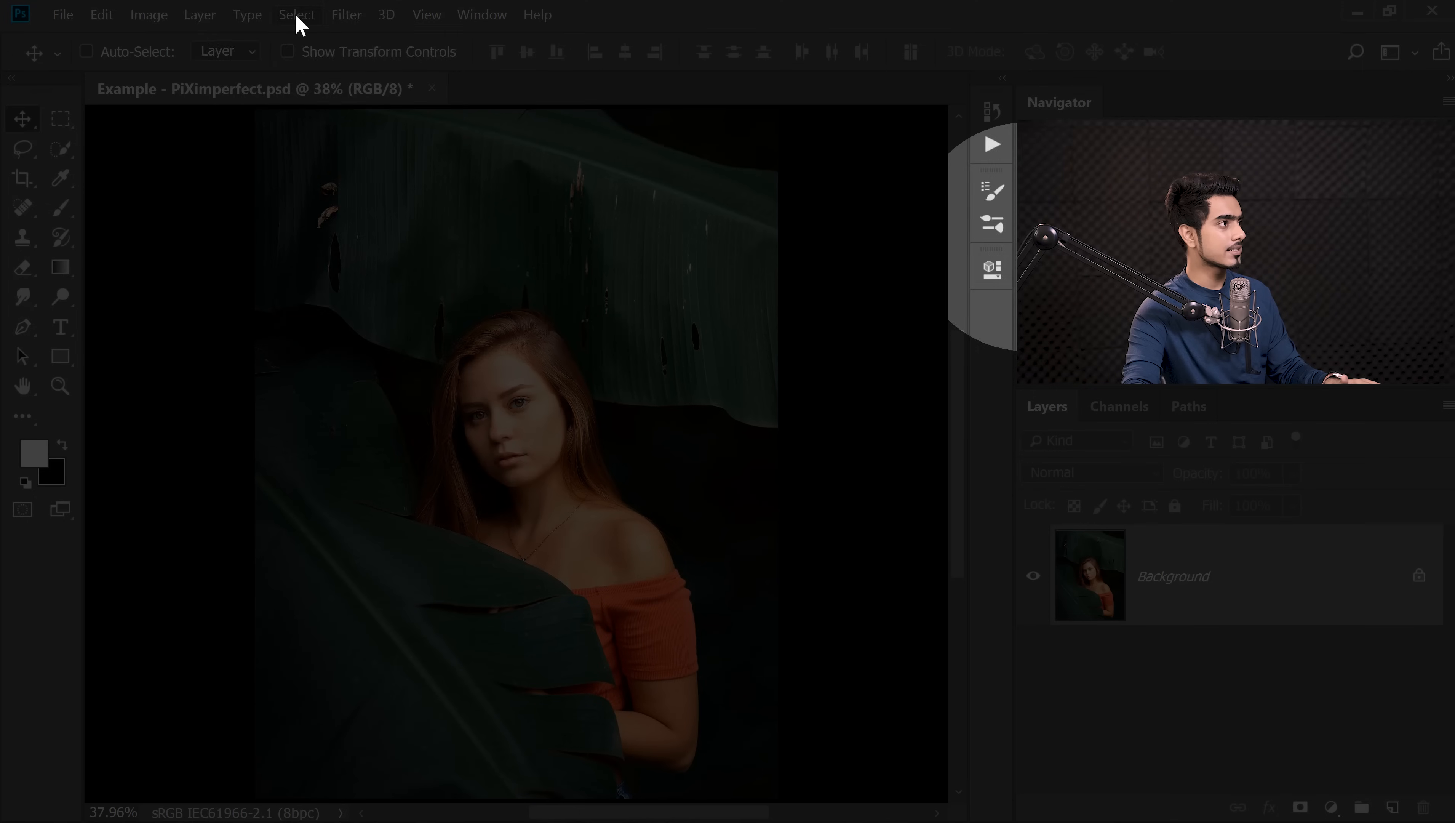
Step: Select the leaves and dark background with Color Range at fuzziness 96
{"action": "left_click", "coordinate": [297, 14]}
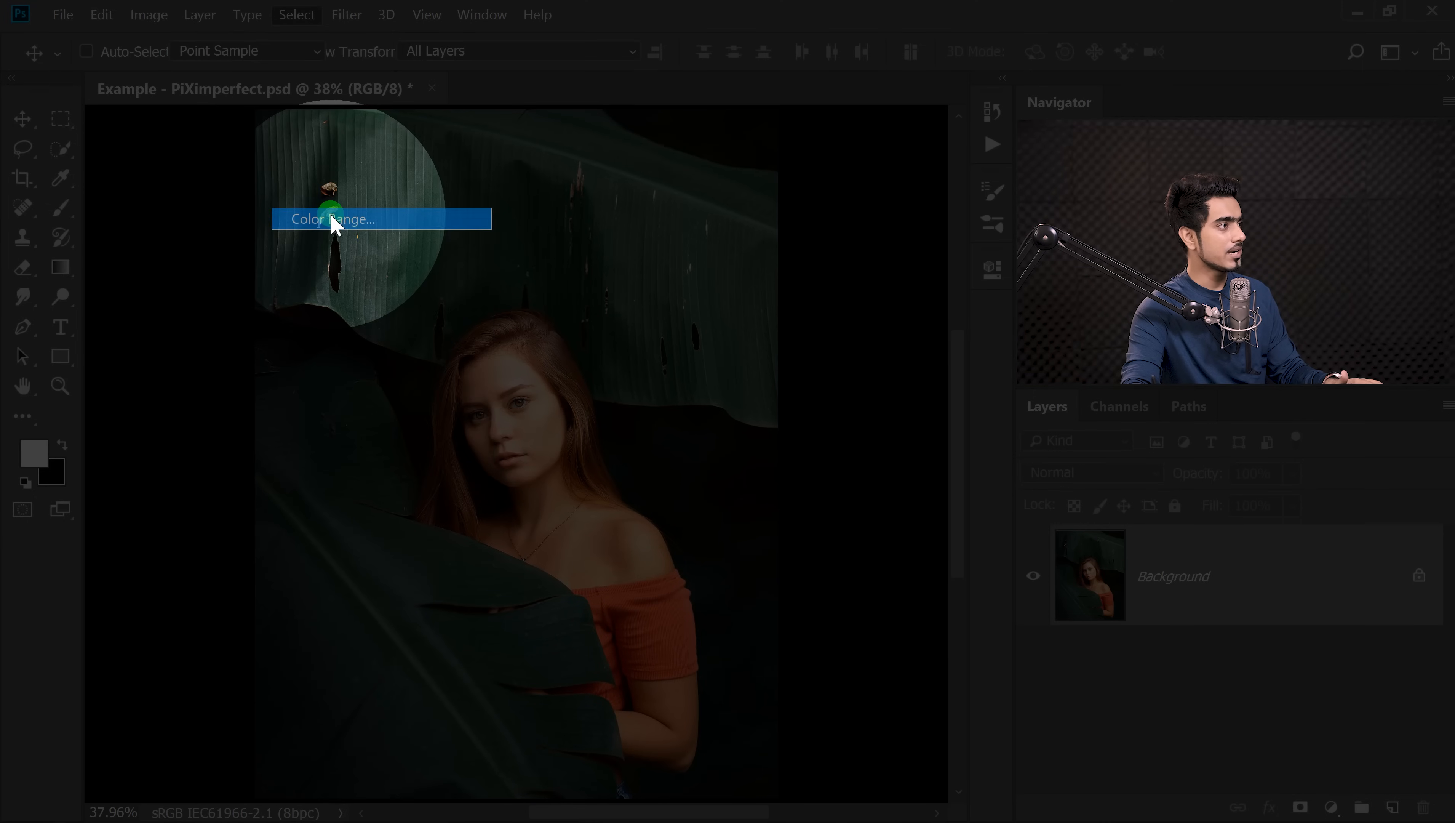
{"action": "left_click", "coordinate": [334, 218]}
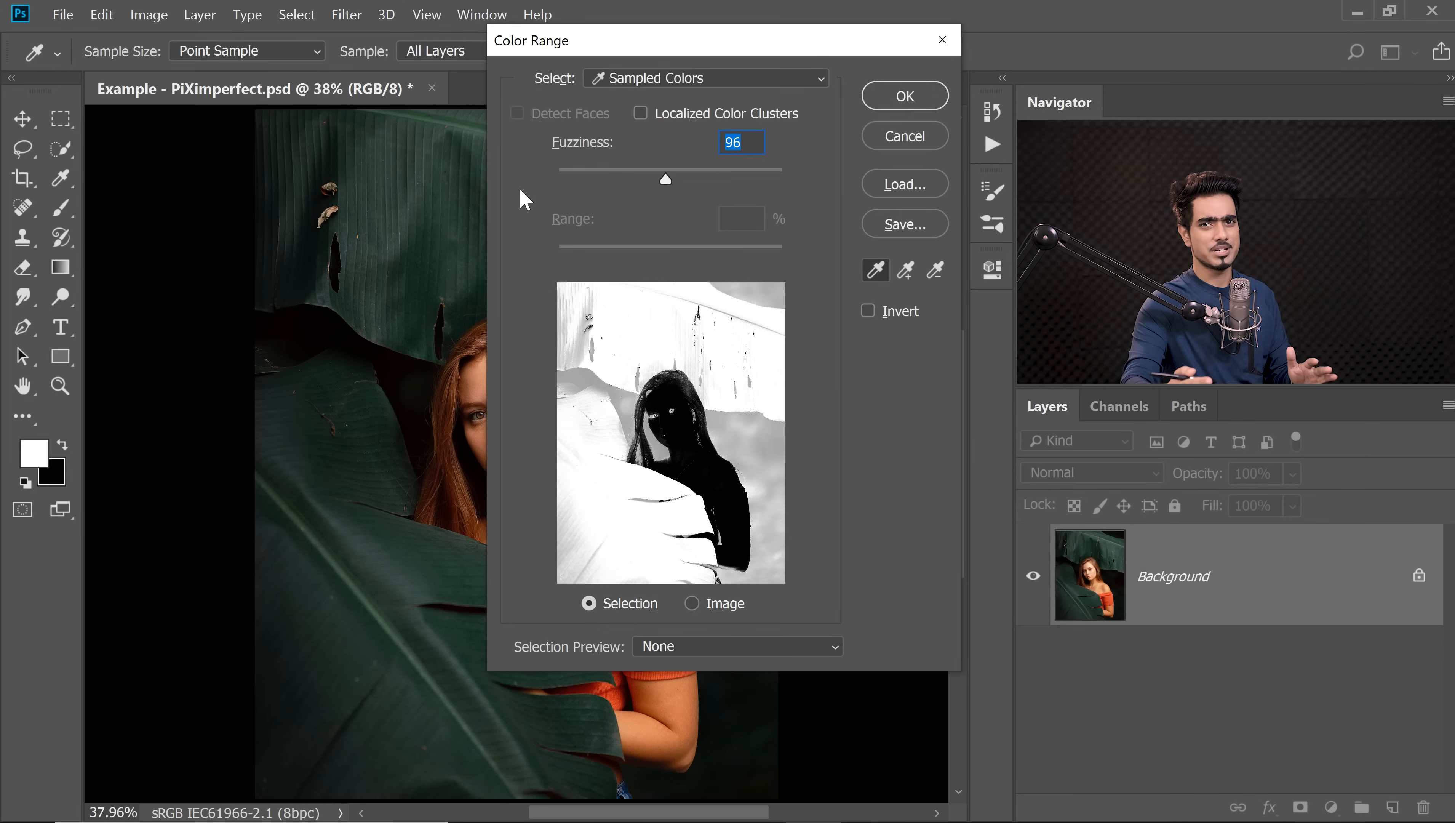
{"action": "mouse_move", "coordinate": [743, 192]}
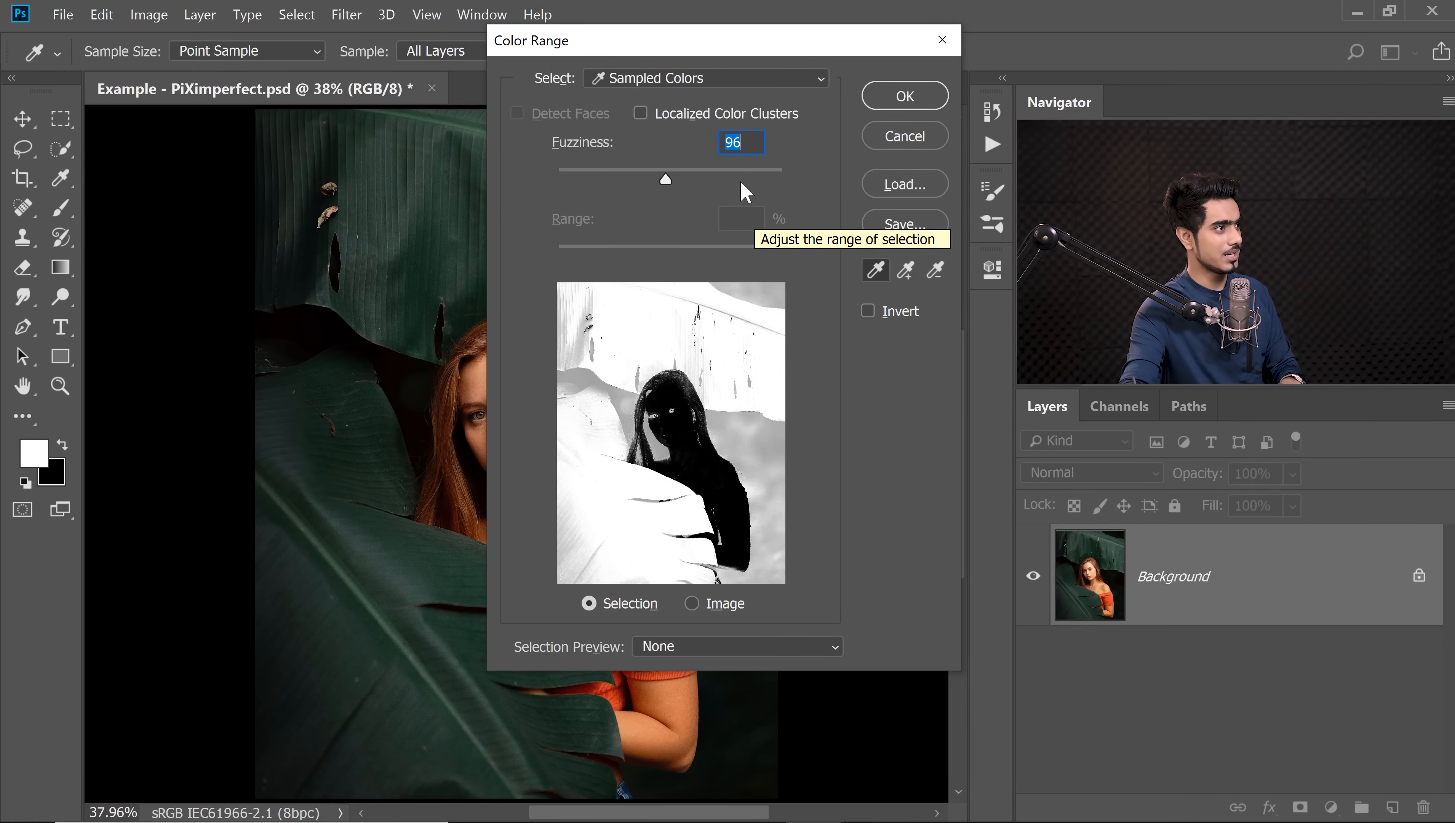
{"action": "left_click", "coordinate": [903, 96]}
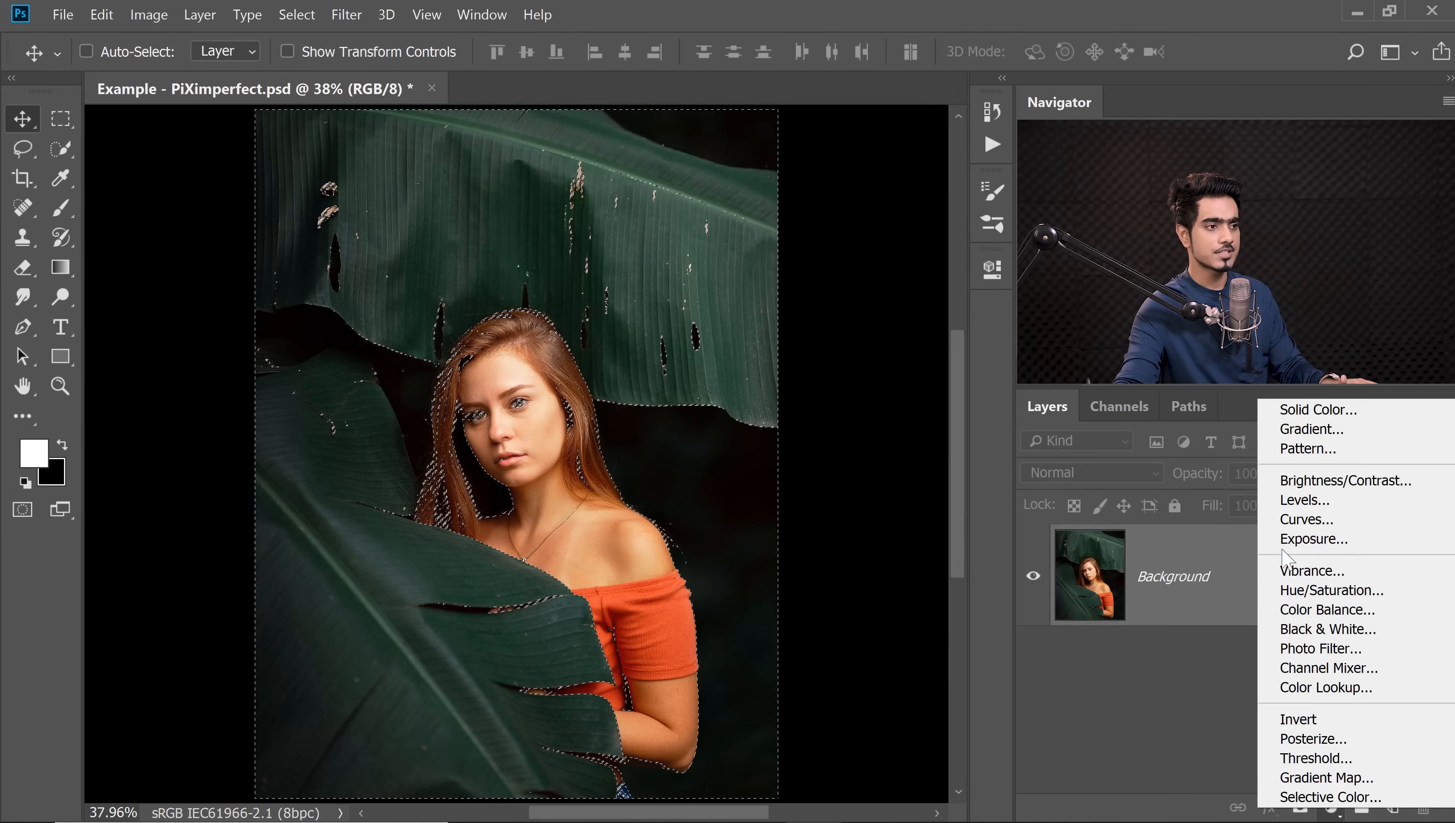
Step: Add a Curves 1 adjustment layer masked to the selection and bend its curve
{"action": "left_click", "coordinate": [1303, 519]}
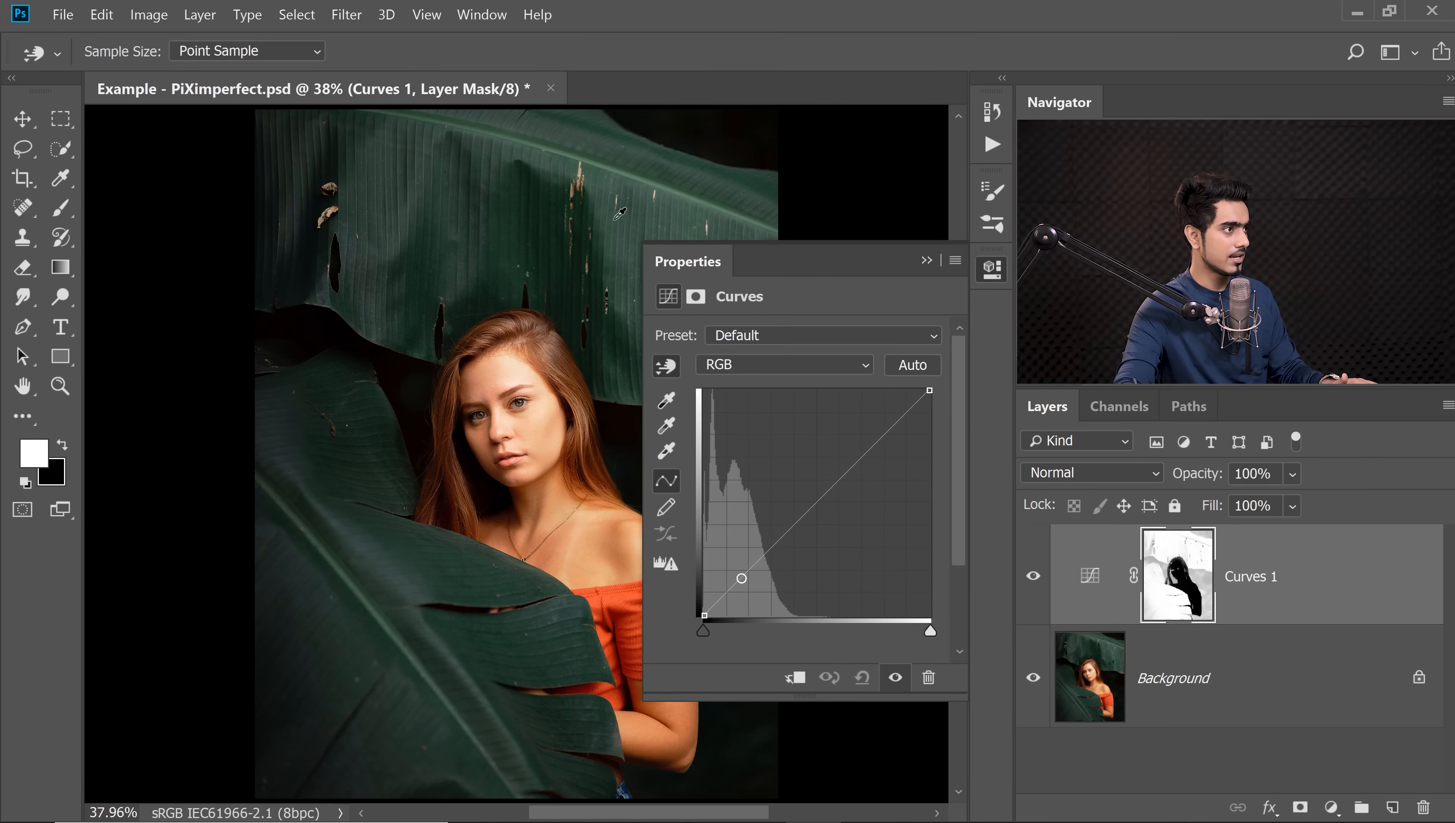
{"action": "left_click_drag", "start_coordinate": [740, 578], "coordinate": [771, 531]}
{"action": "type", "text": "HELLO WOR"}
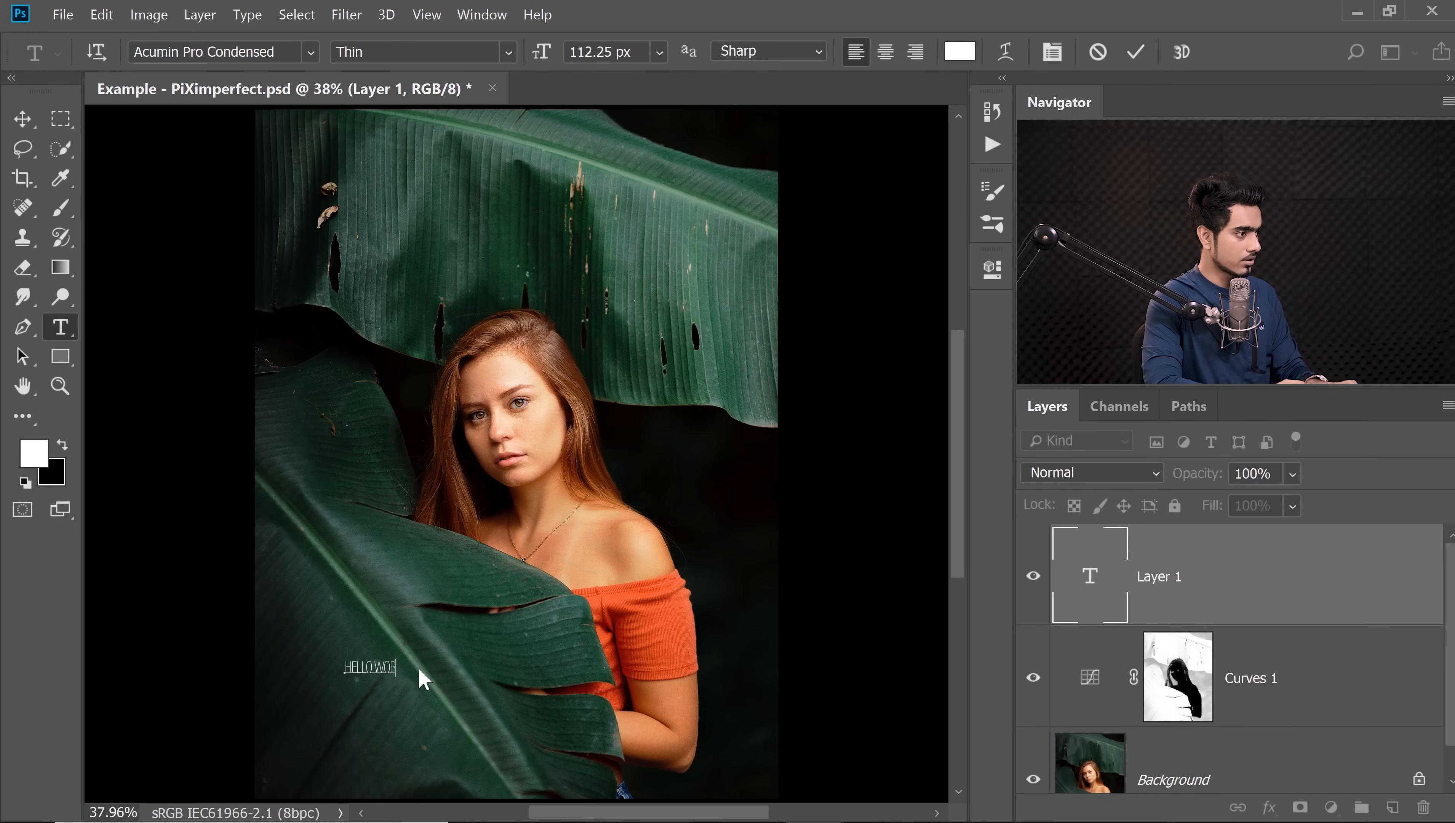
Step: Finish the HELLO WORLD text with HELLO in Gilroy Light and WORLD in Gilroy ExtraBold
{"action": "type", "text": "LD"}
{"action": "left_click", "coordinate": [224, 52]}
{"action": "type", "text": "g"}
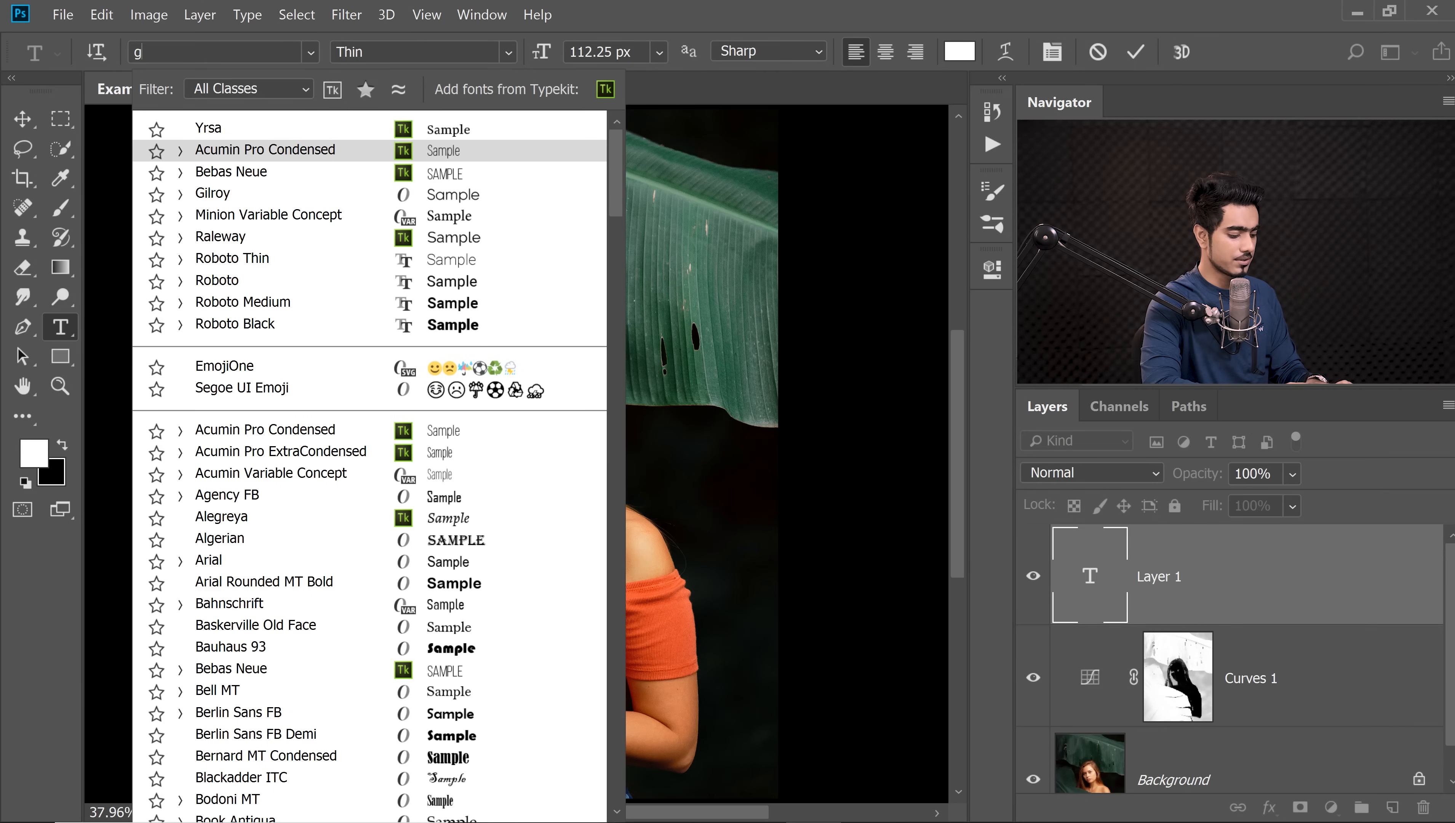
{"action": "type", "text": "ilro"}
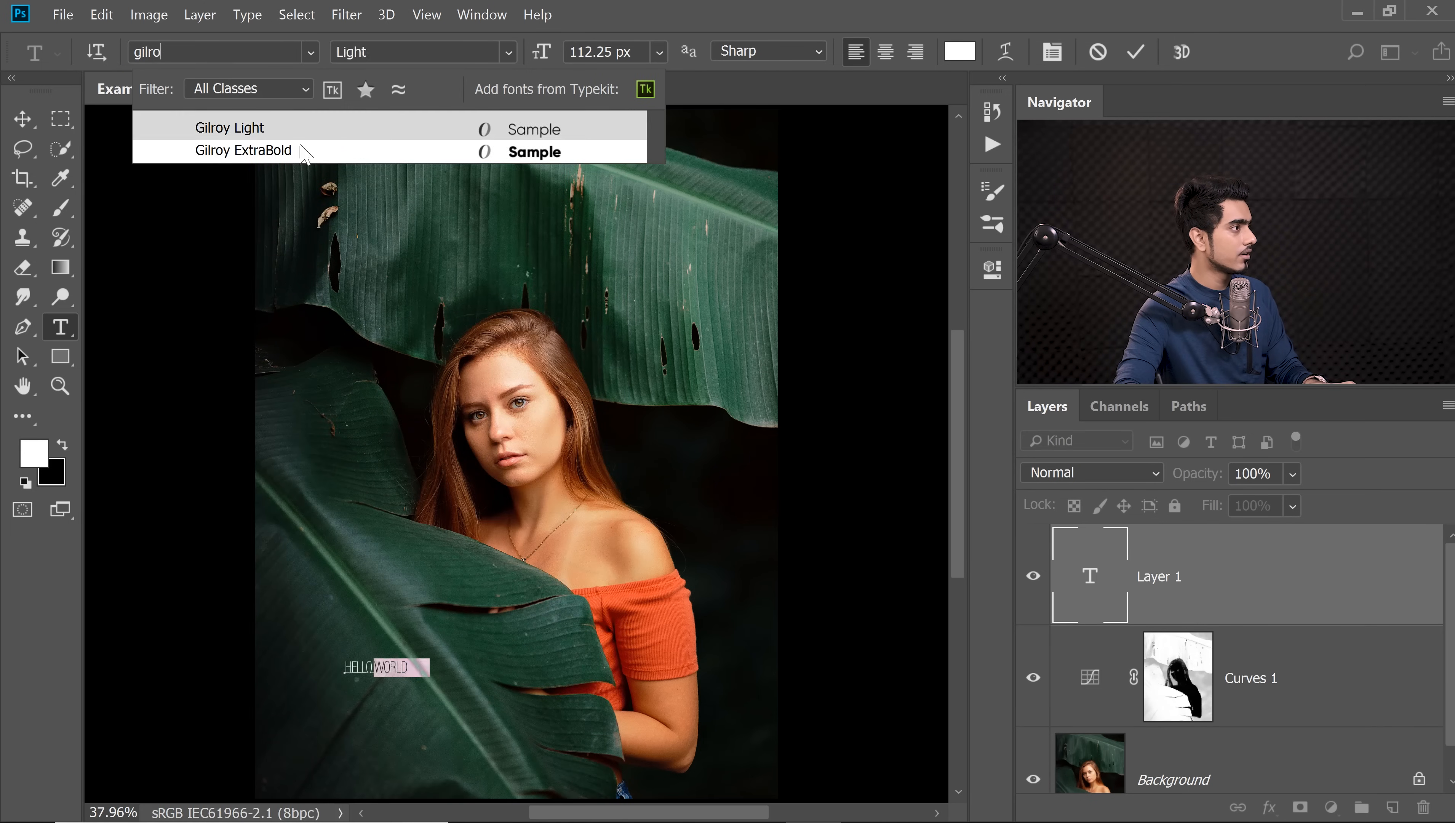
{"action": "left_click", "coordinate": [243, 150]}
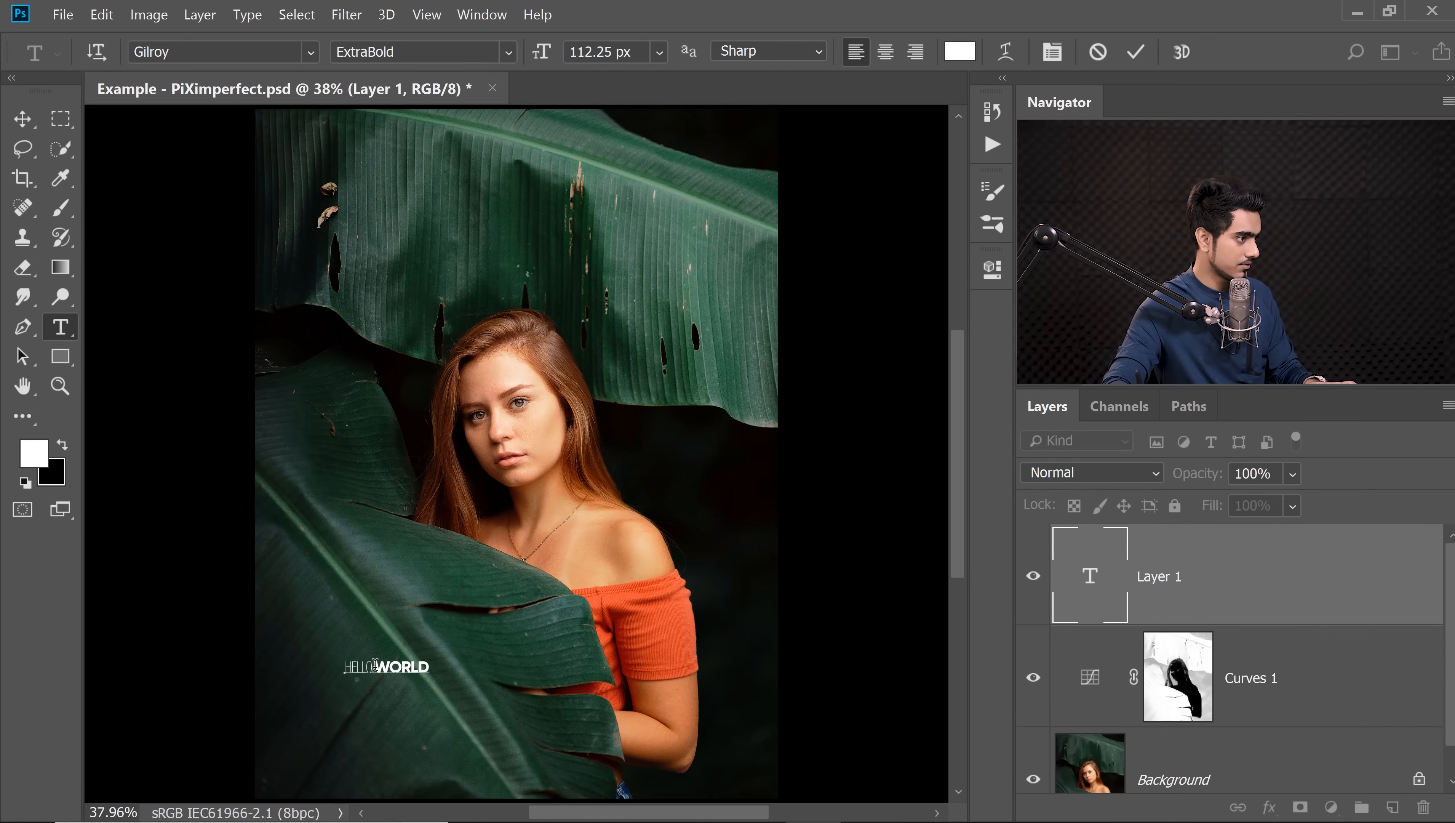
{"action": "type", "text": "gil"}
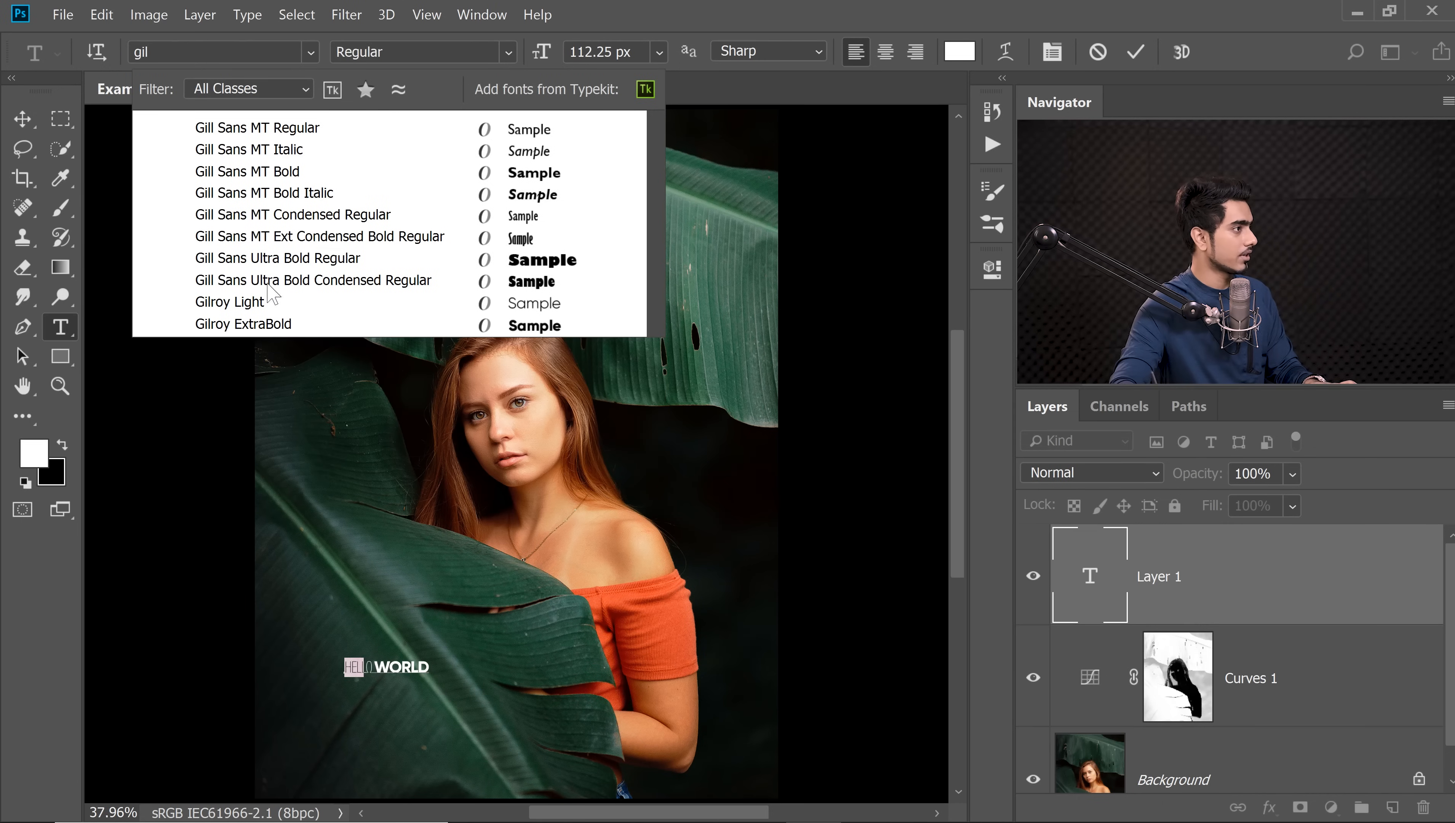
{"action": "left_click", "coordinate": [22, 119]}
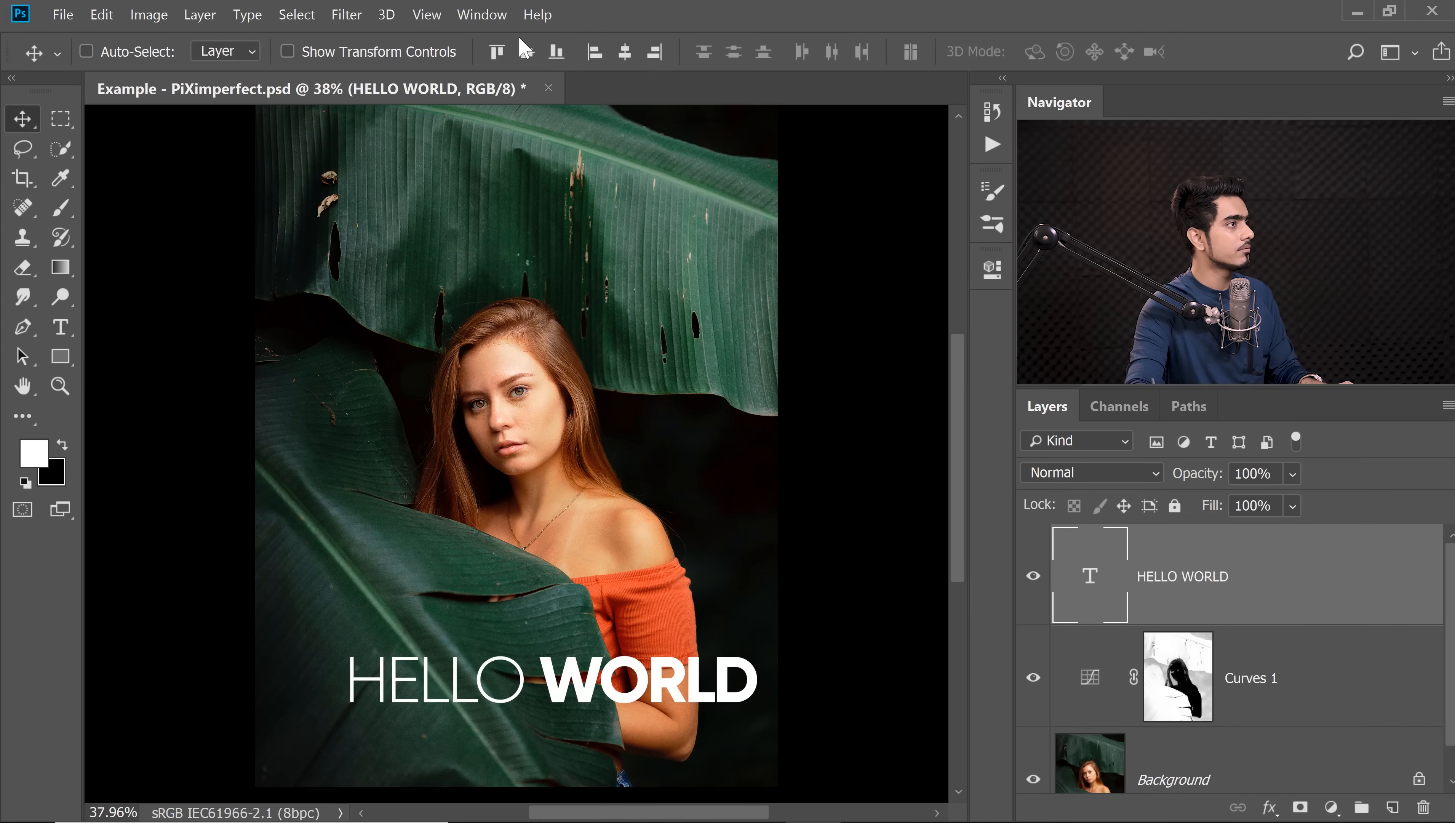
Step: Lower the HELLO WORLD text layer opacity to 47%
{"action": "left_click", "coordinate": [88, 51]}
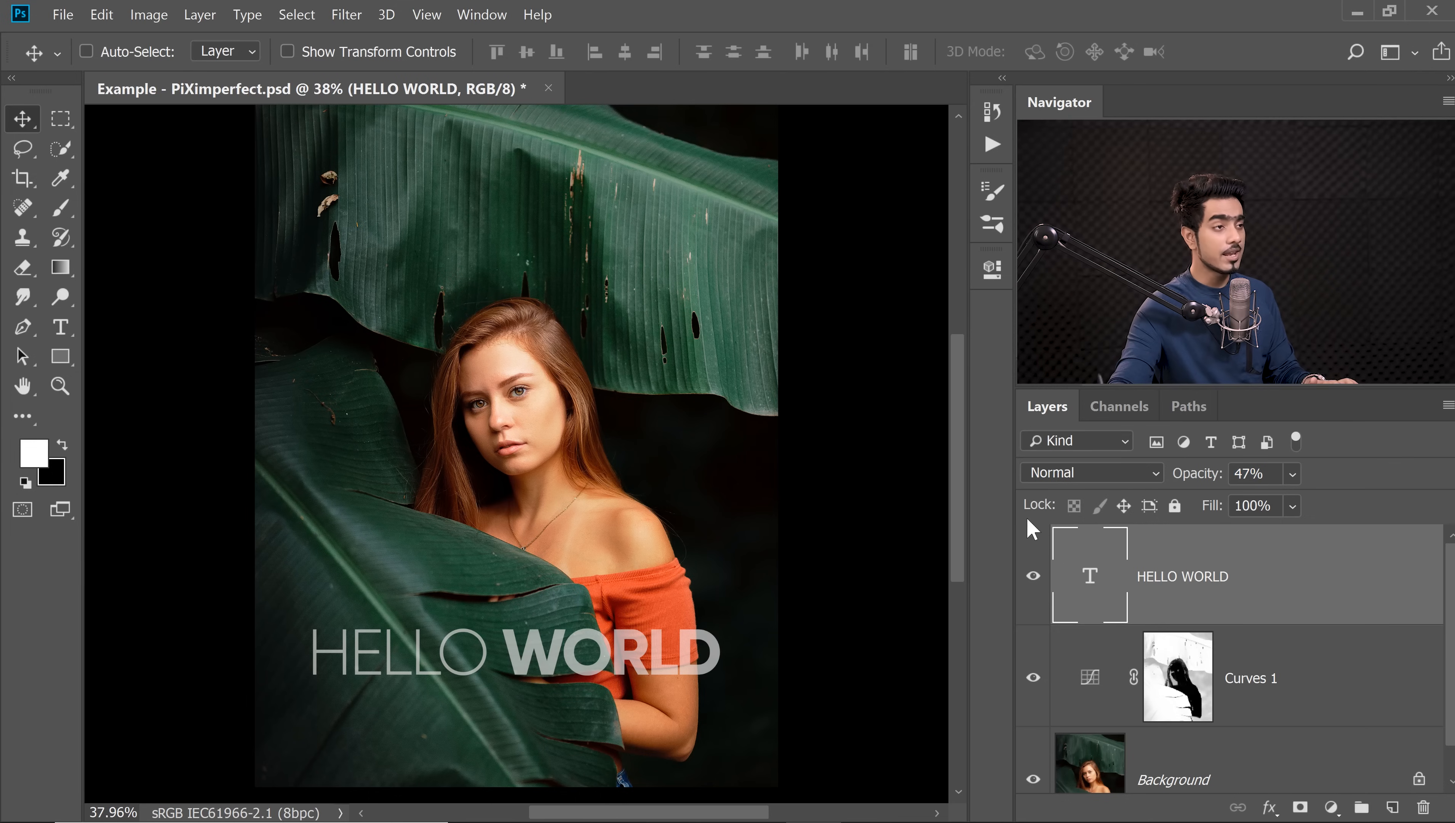
{"action": "mouse_move", "coordinate": [752, 252]}
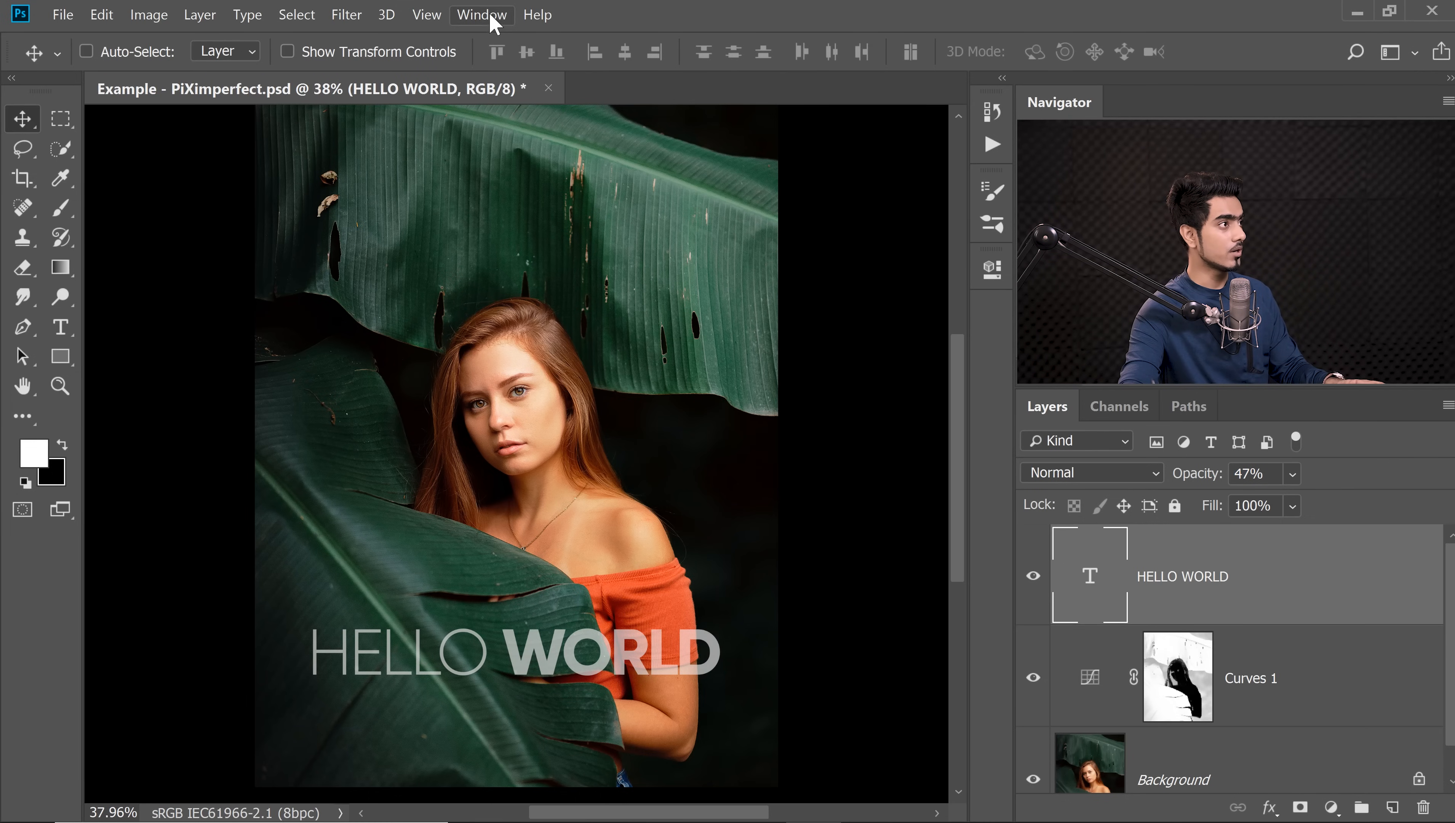
Step: Show the Window menu's list of panels to reach the History panel
{"action": "left_click", "coordinate": [482, 15]}
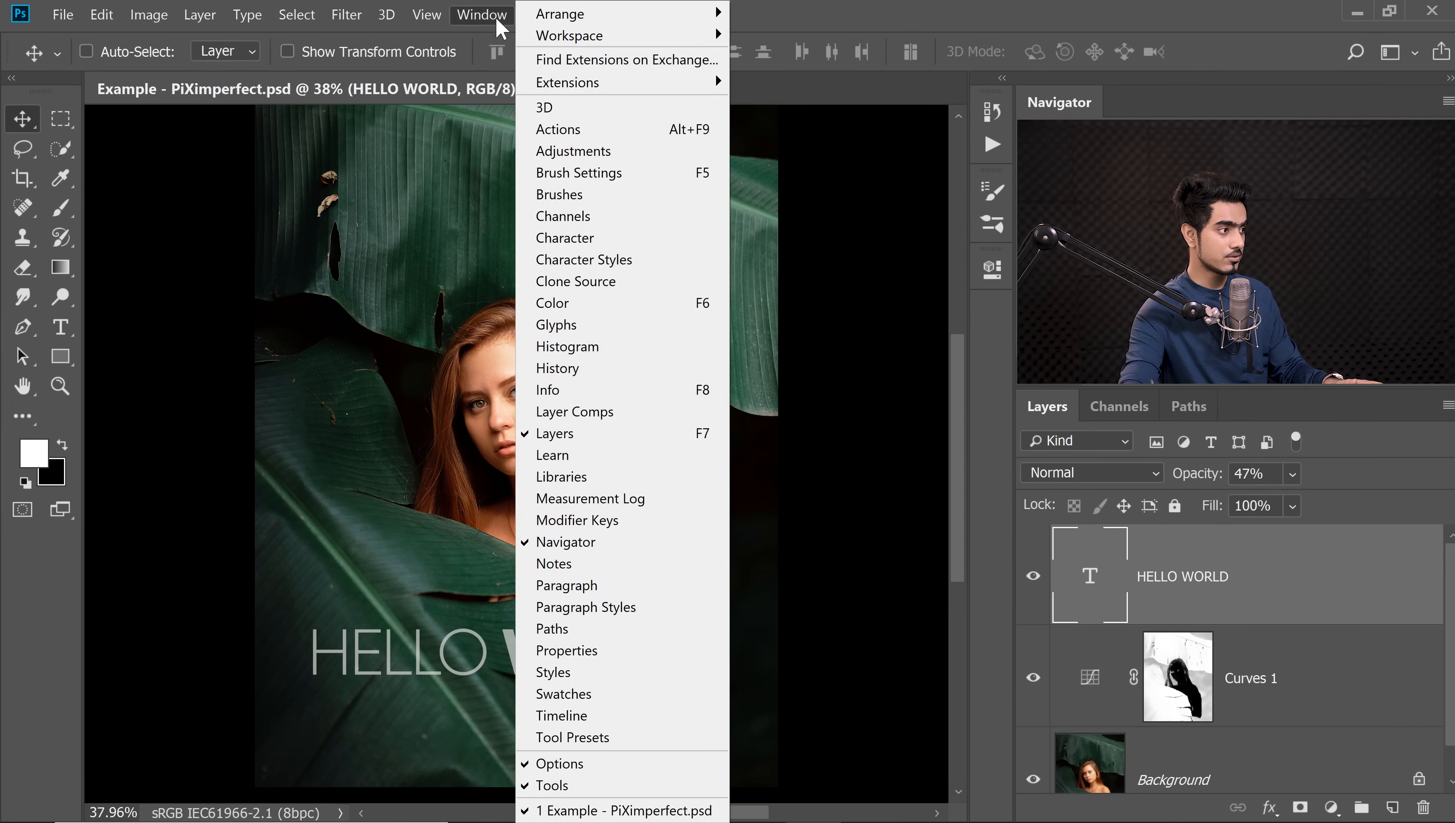
{"action": "mouse_move", "coordinate": [590, 304]}
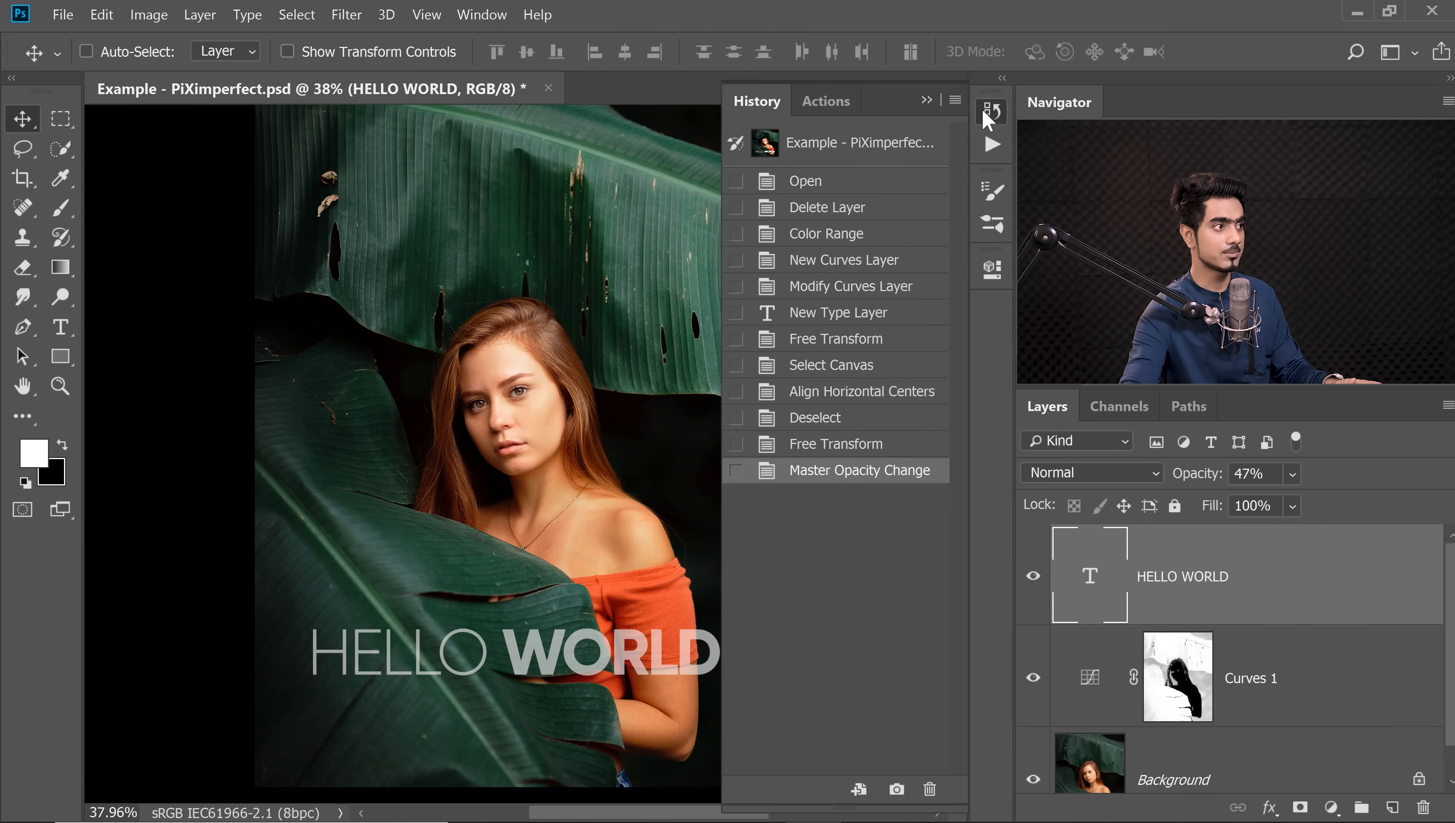
{"action": "mouse_move", "coordinate": [844, 482]}
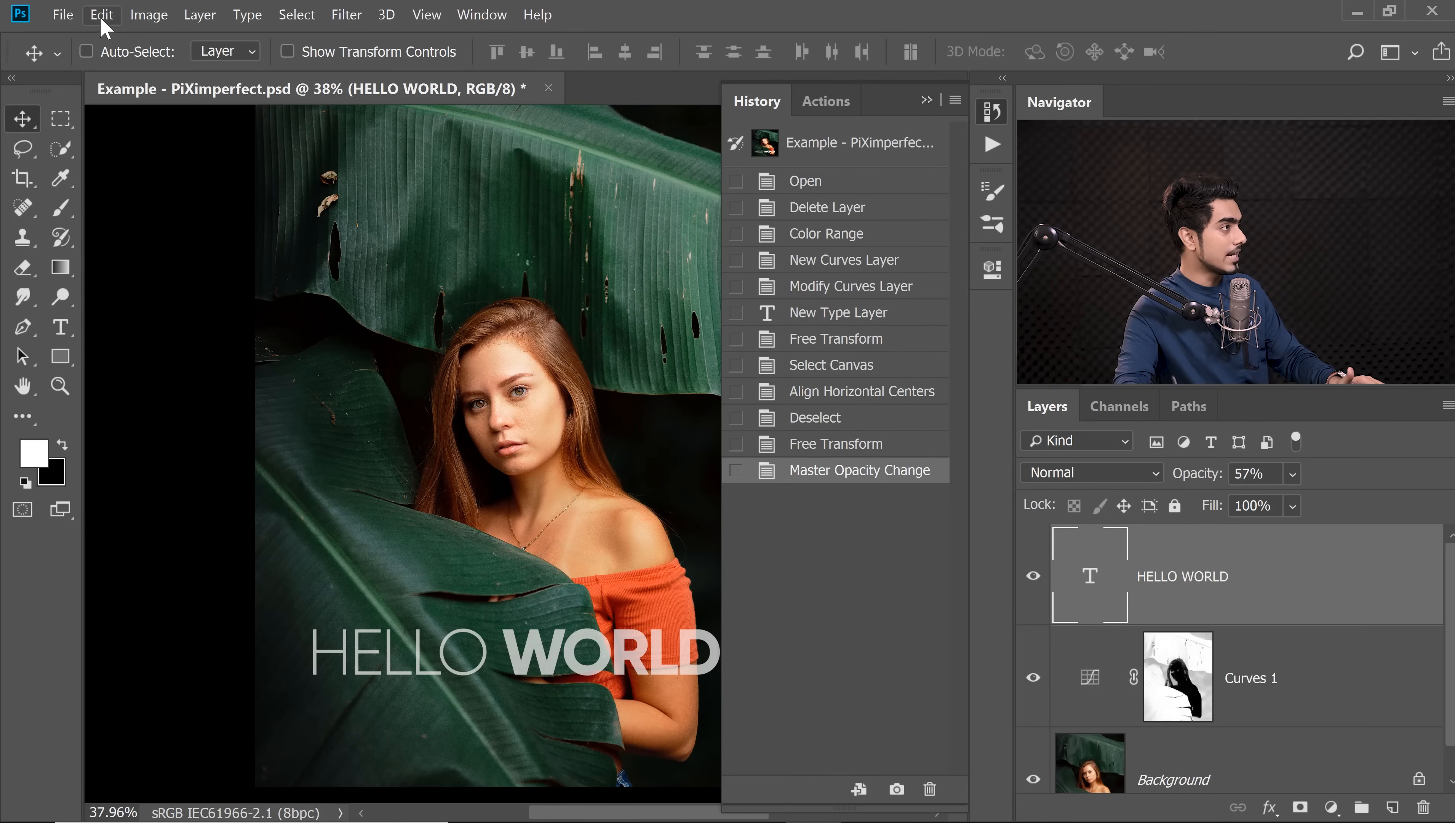
{"action": "left_click", "coordinate": [102, 15]}
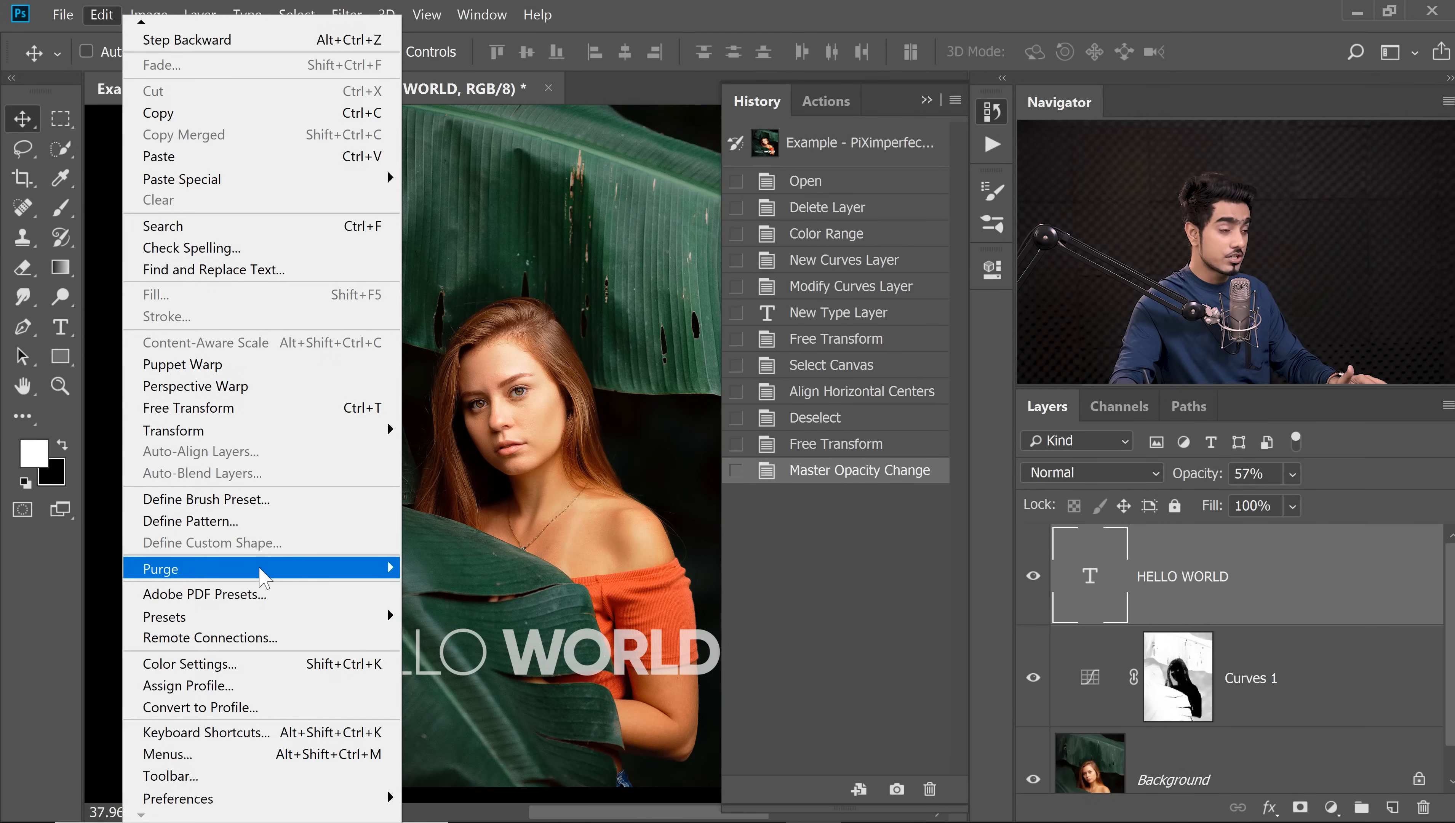
{"action": "mouse_move", "coordinate": [161, 569]}
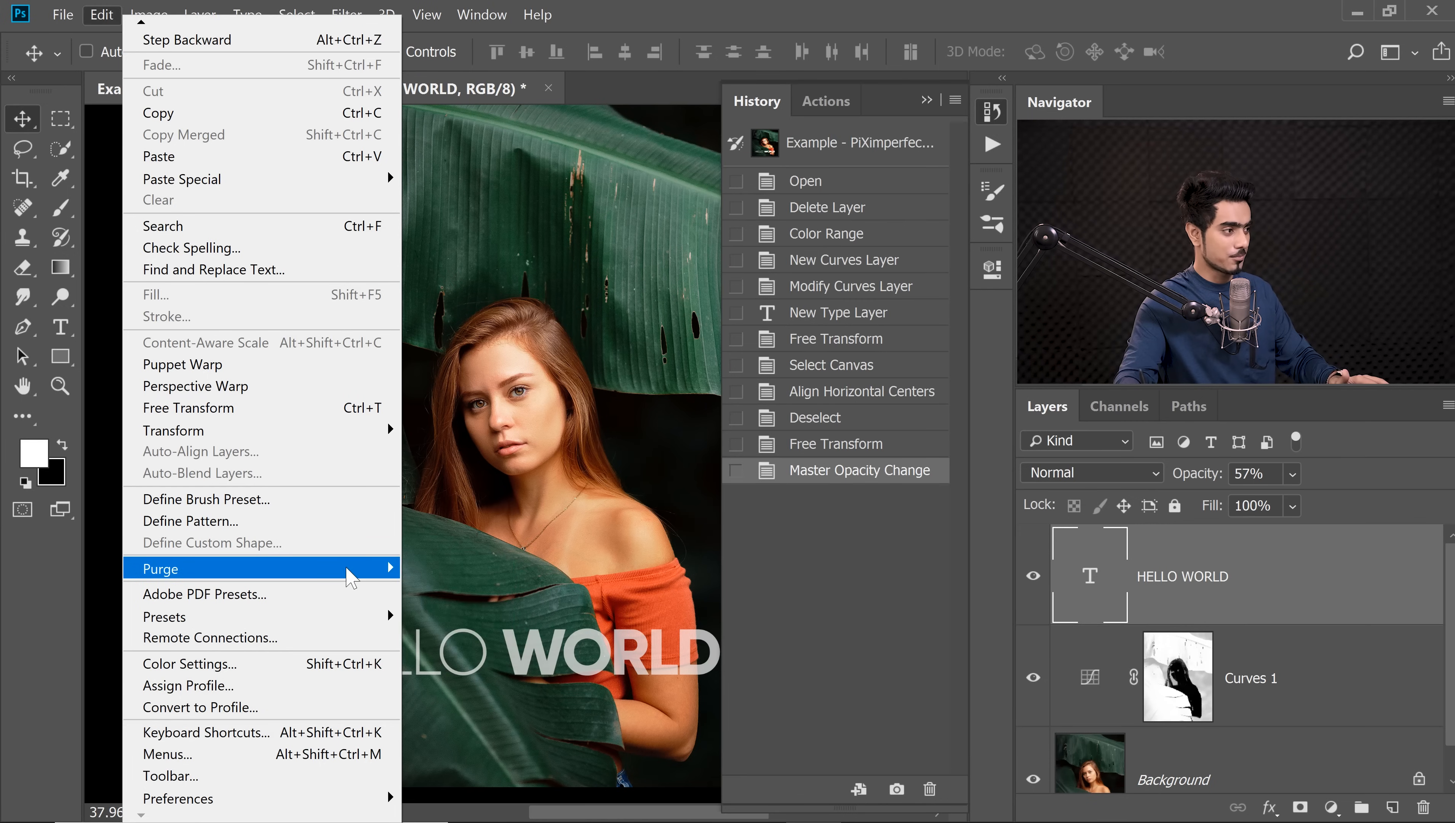
{"action": "left_click", "coordinate": [160, 567]}
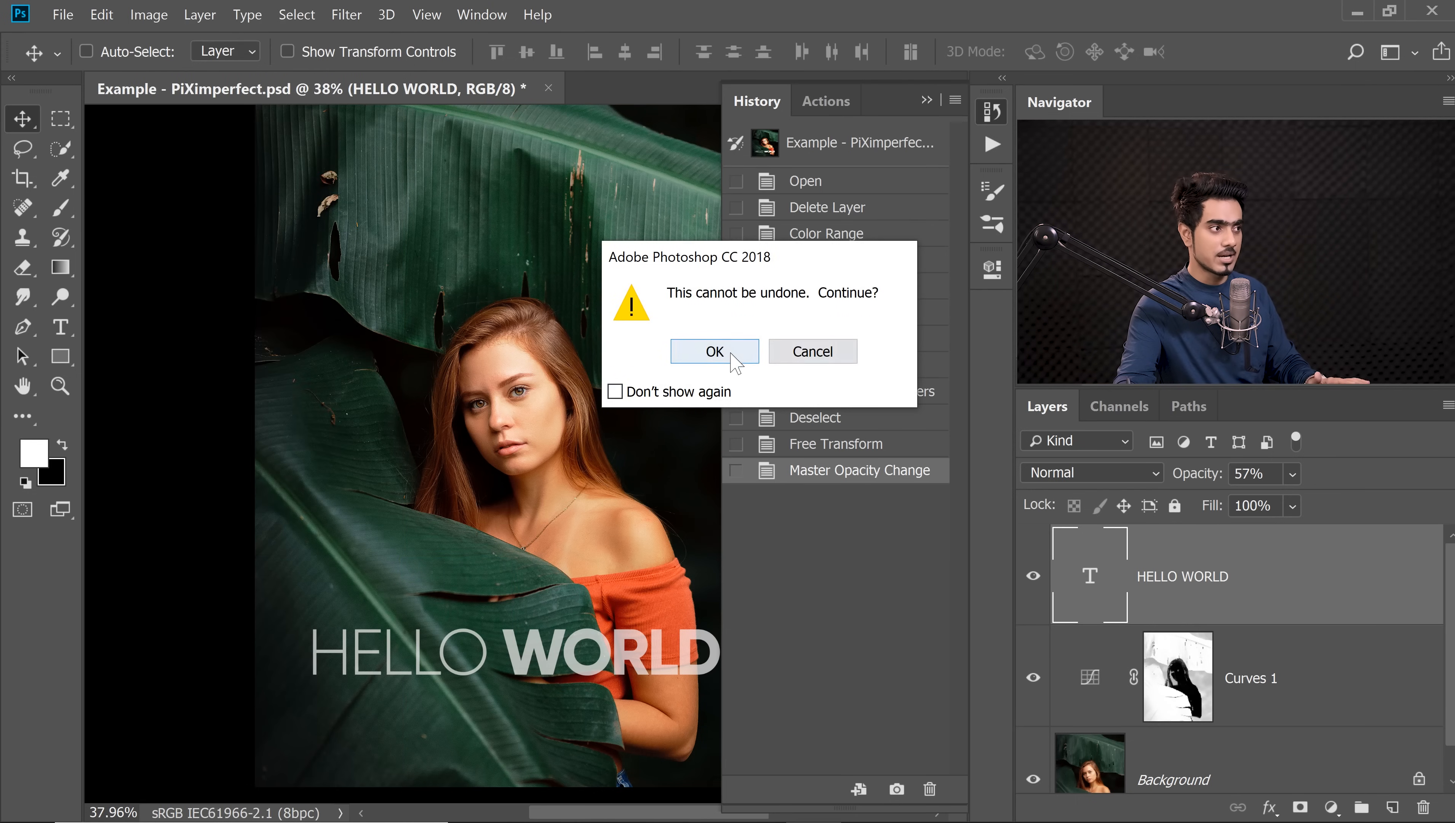
{"action": "left_click", "coordinate": [713, 351]}
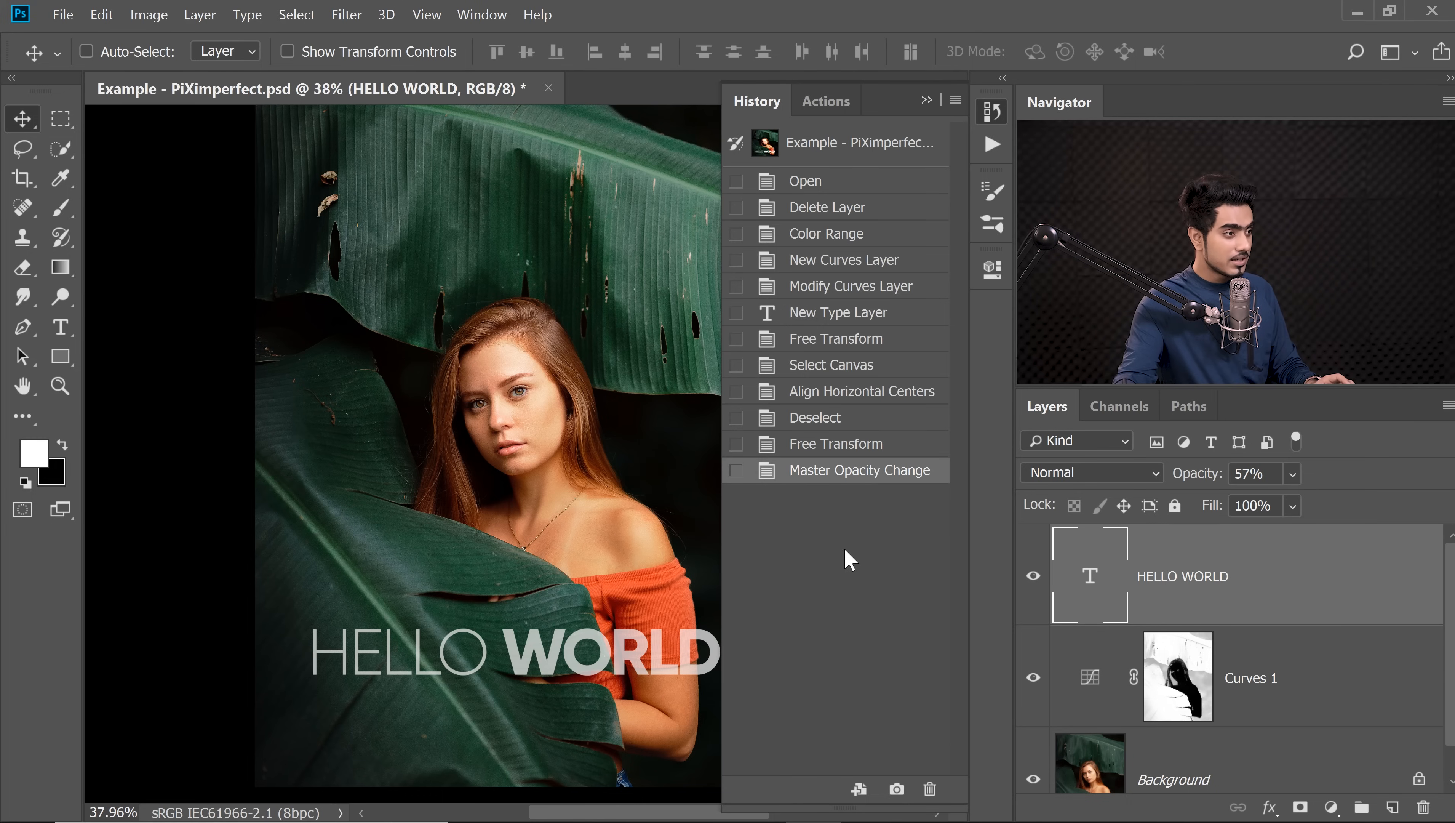
{"action": "mouse_move", "coordinate": [826, 513]}
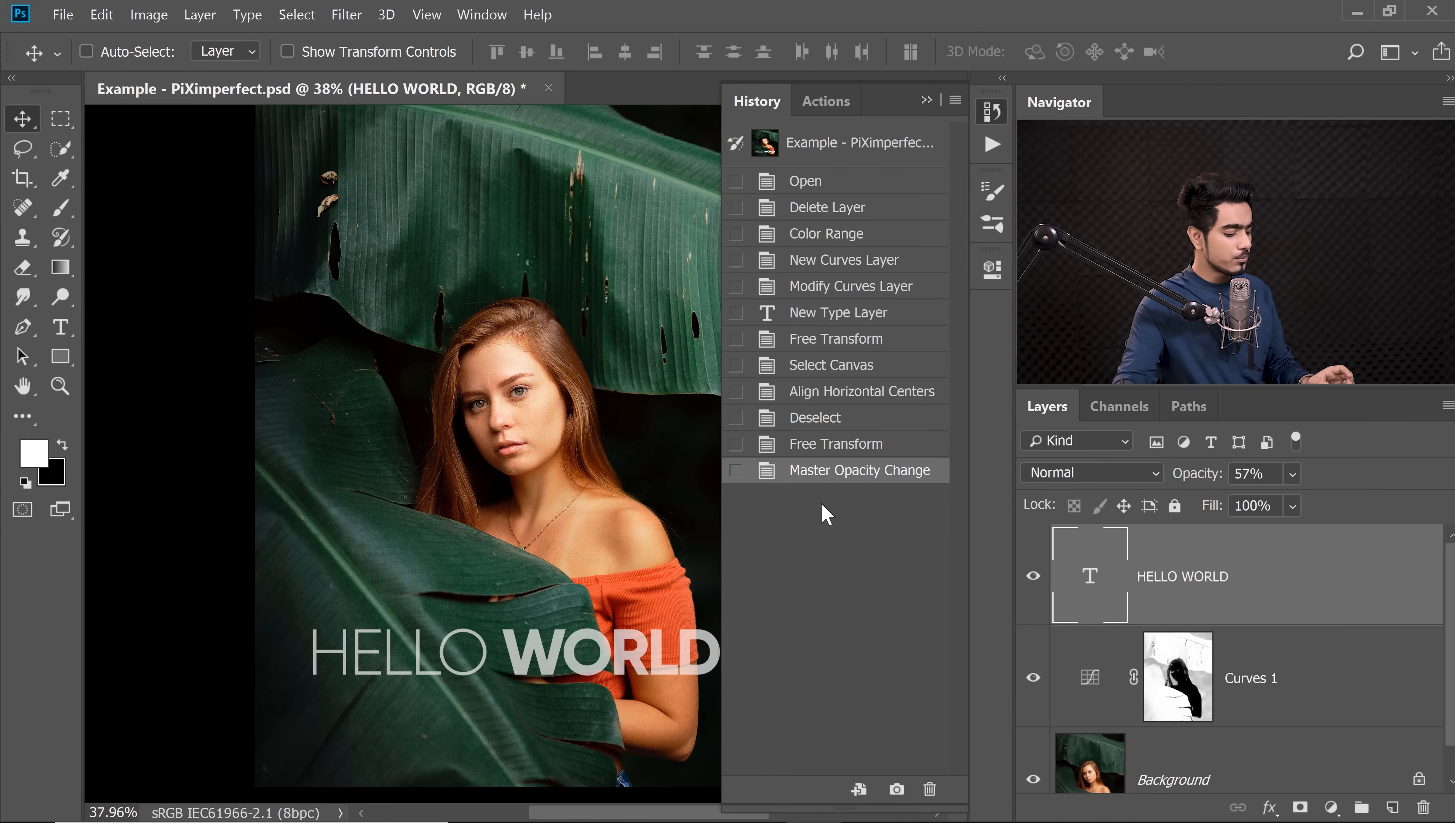
{"action": "left_click", "coordinate": [88, 51]}
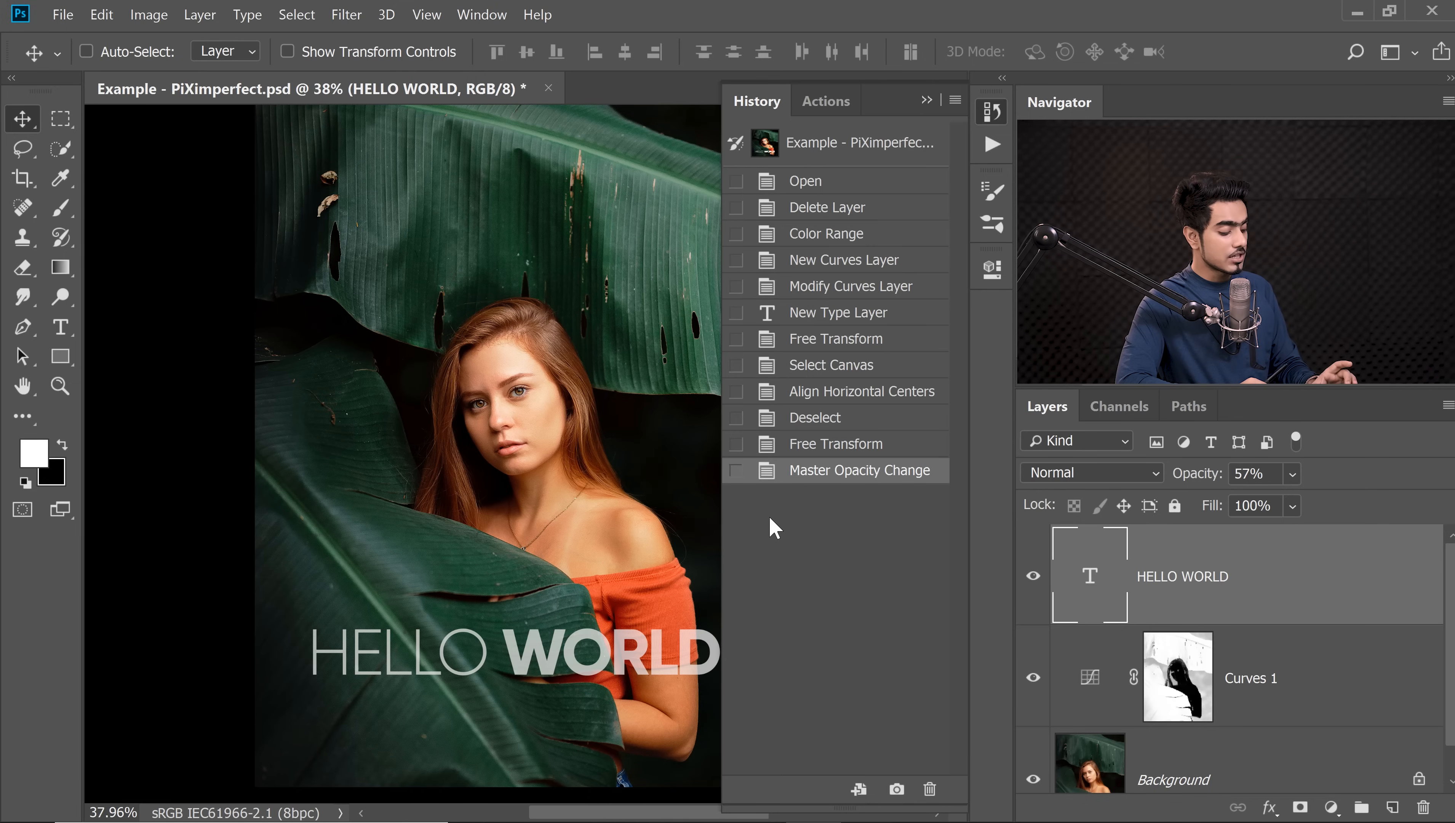
{"action": "left_click", "coordinate": [88, 51]}
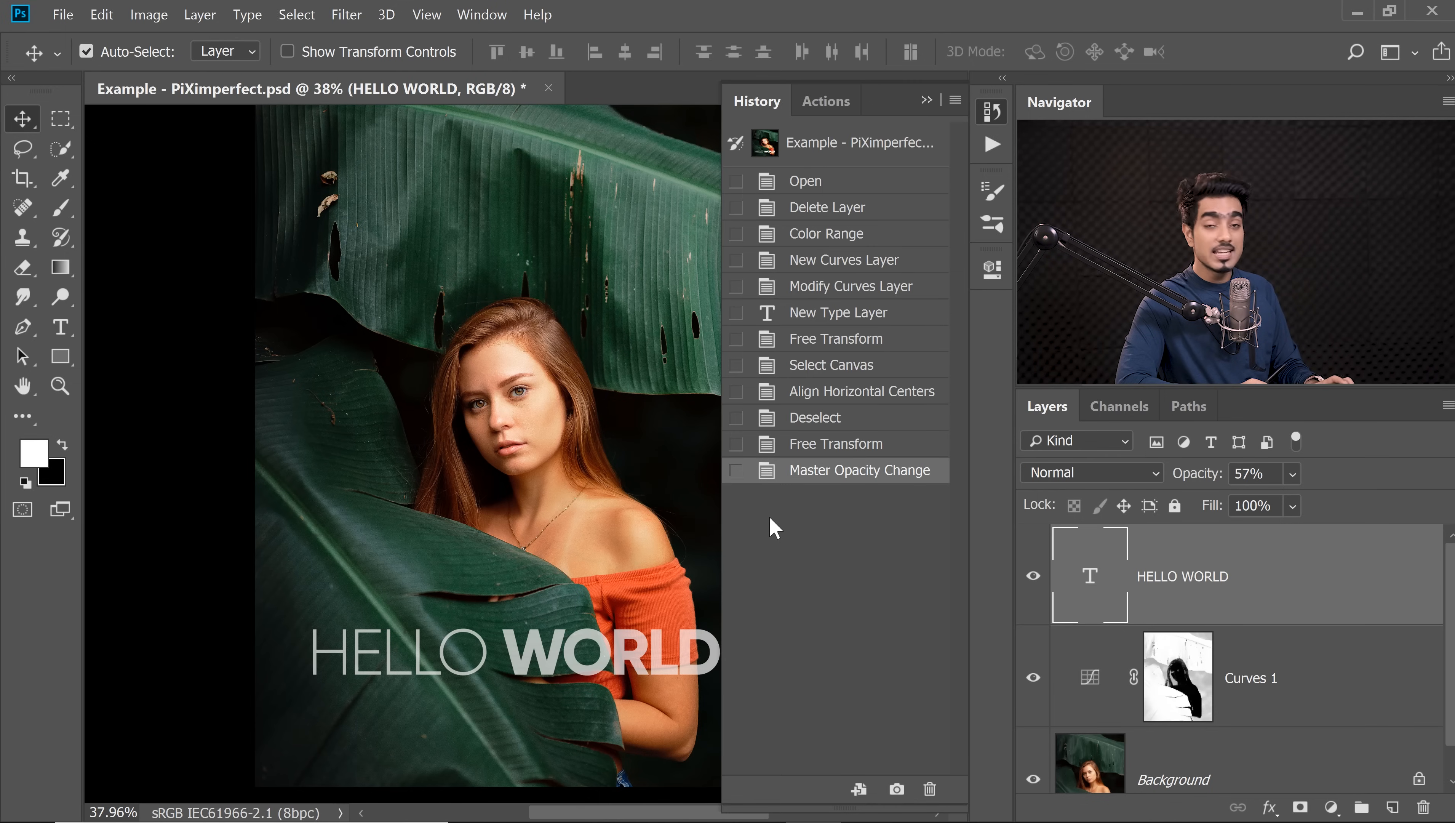
{"action": "left_click", "coordinate": [102, 15]}
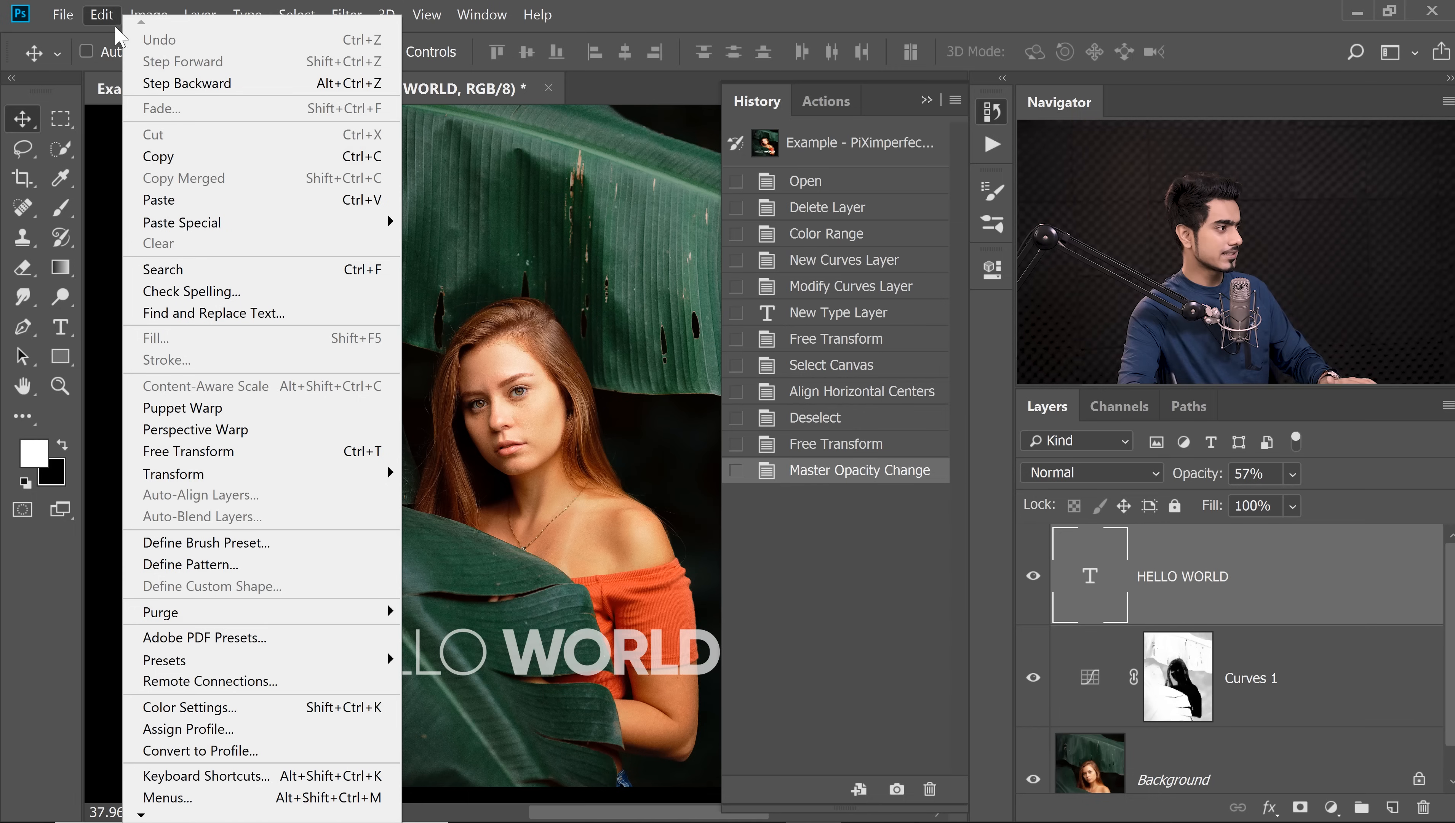
{"action": "mouse_move", "coordinate": [162, 611]}
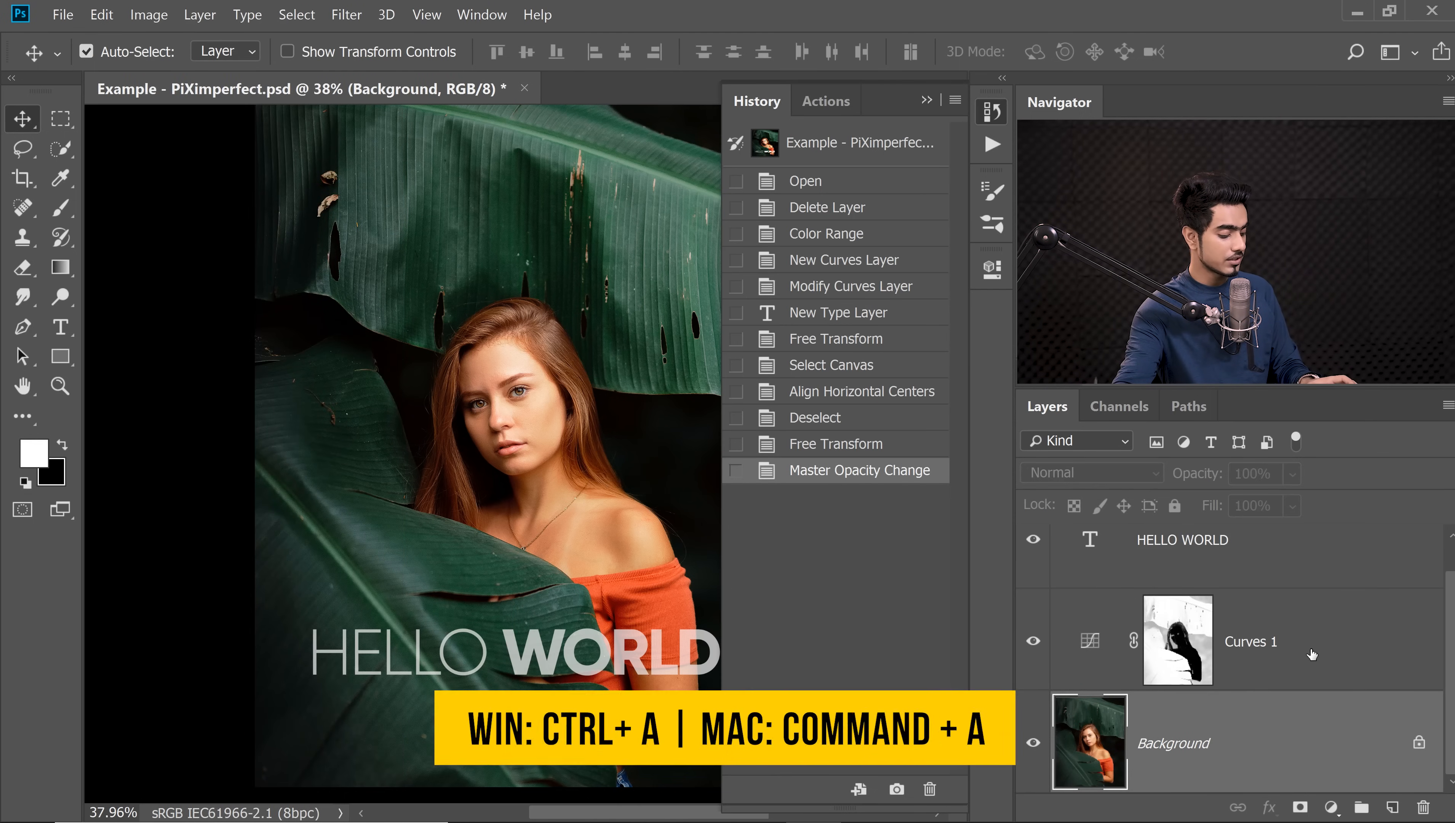
Step: Select the whole canvas on the Background layer with Ctrl+A
{"action": "key", "text": "ctrl+a"}
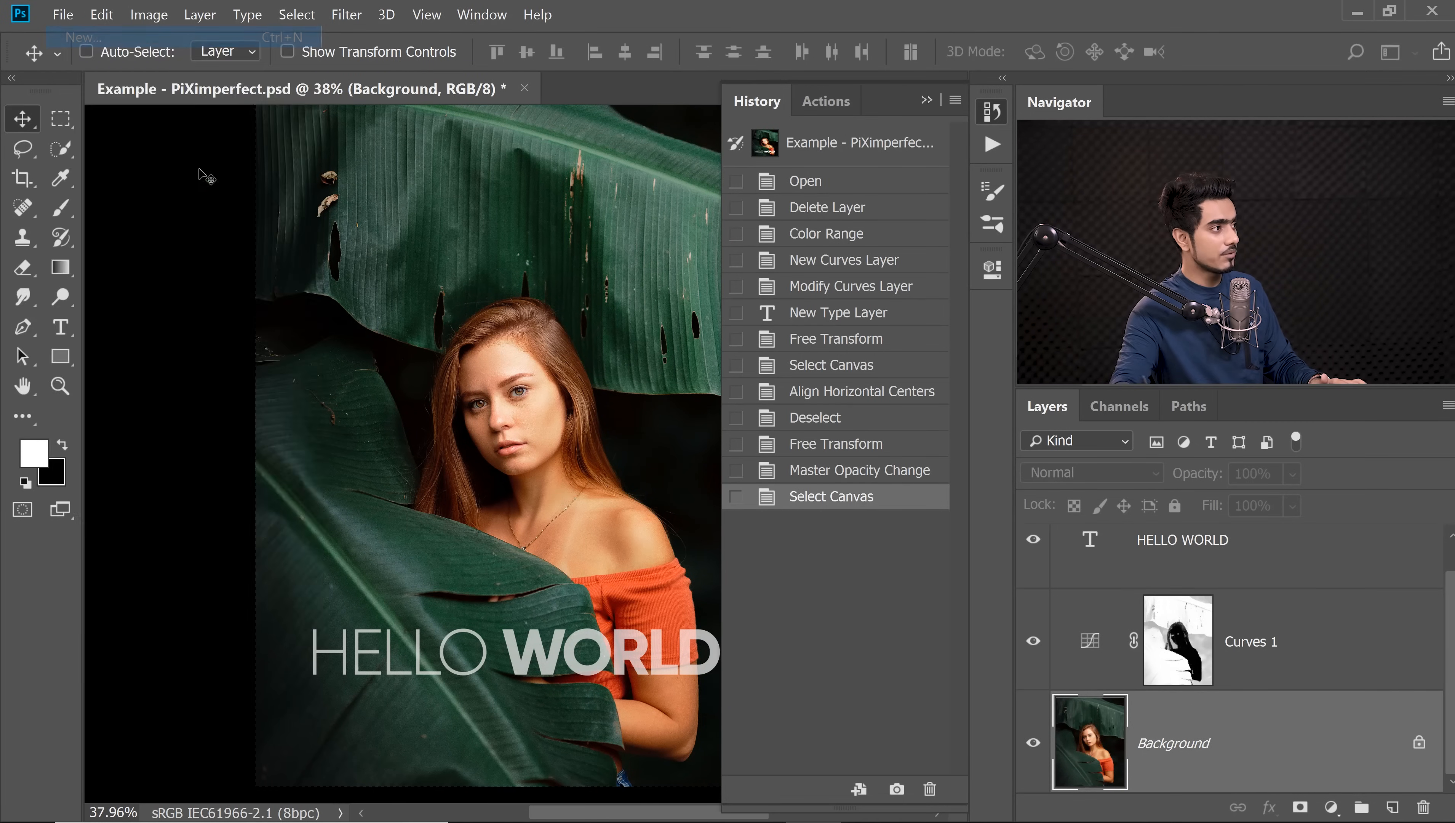
Step: Create a new blank Untitled-1 document and paste the copied portrait into it twice
{"action": "left_click", "coordinate": [81, 36]}
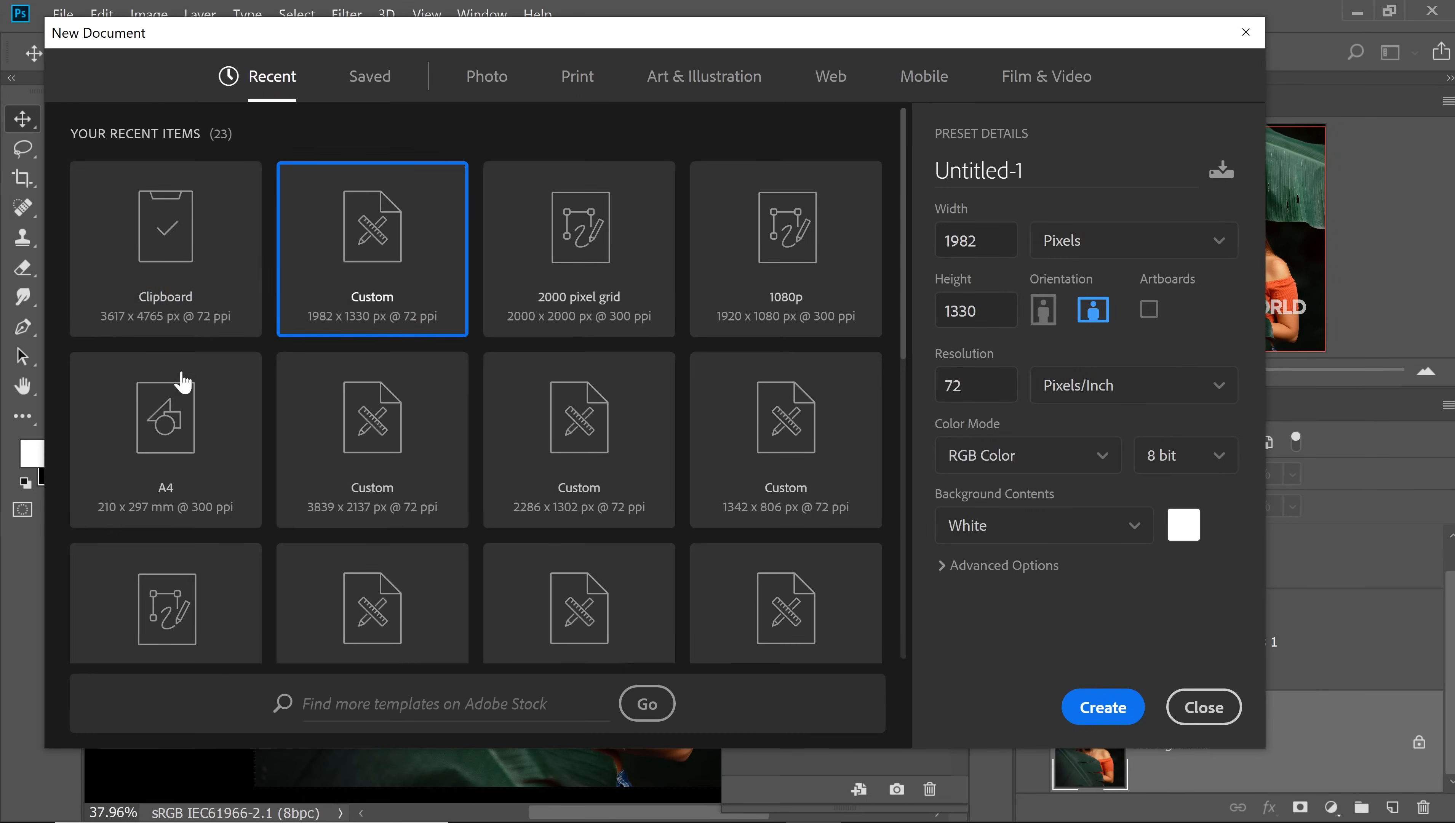
{"action": "left_click", "coordinate": [1102, 707]}
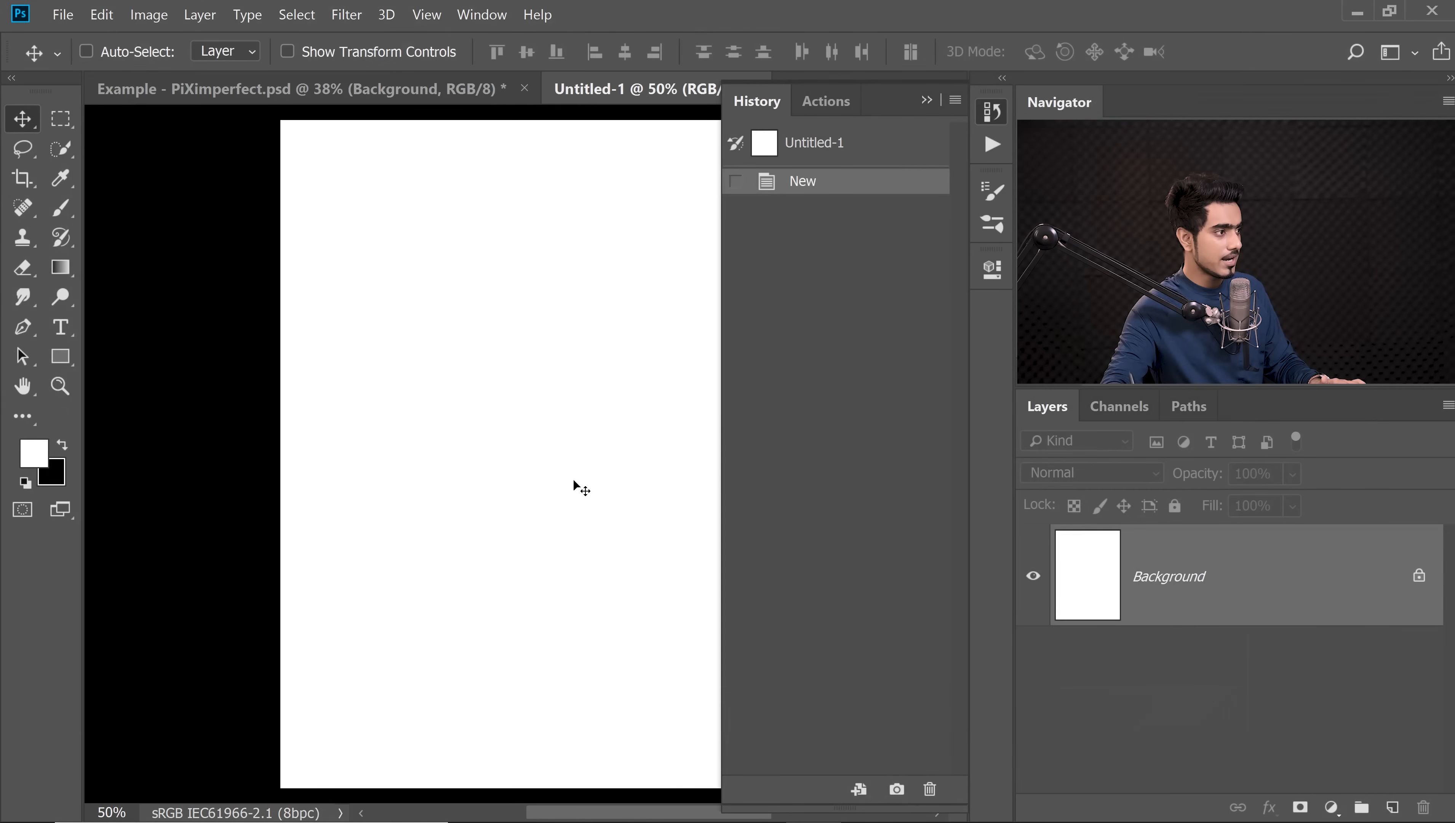
{"action": "key", "text": "ctrl+v"}
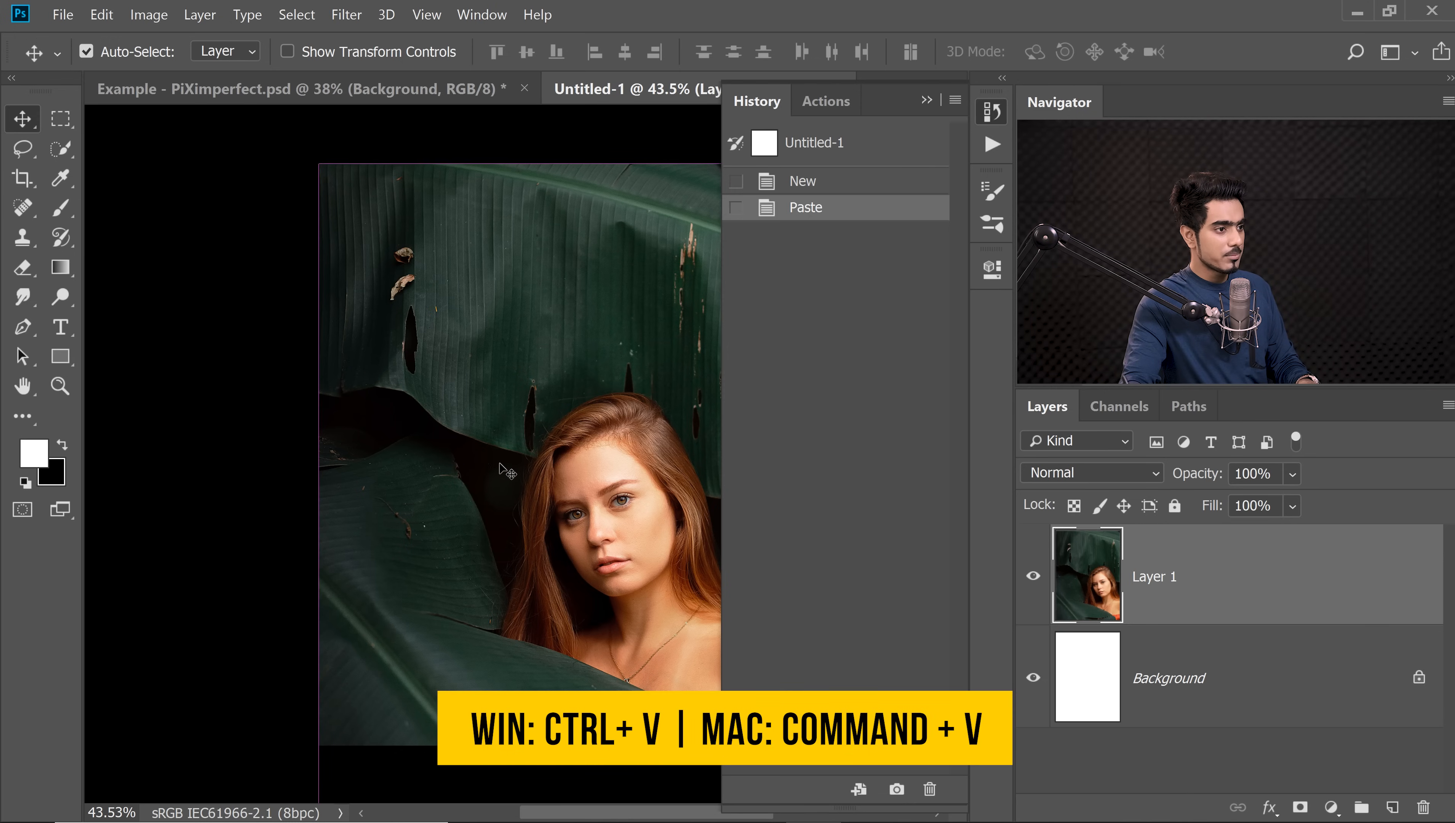
{"action": "key", "text": "ctrl+v"}
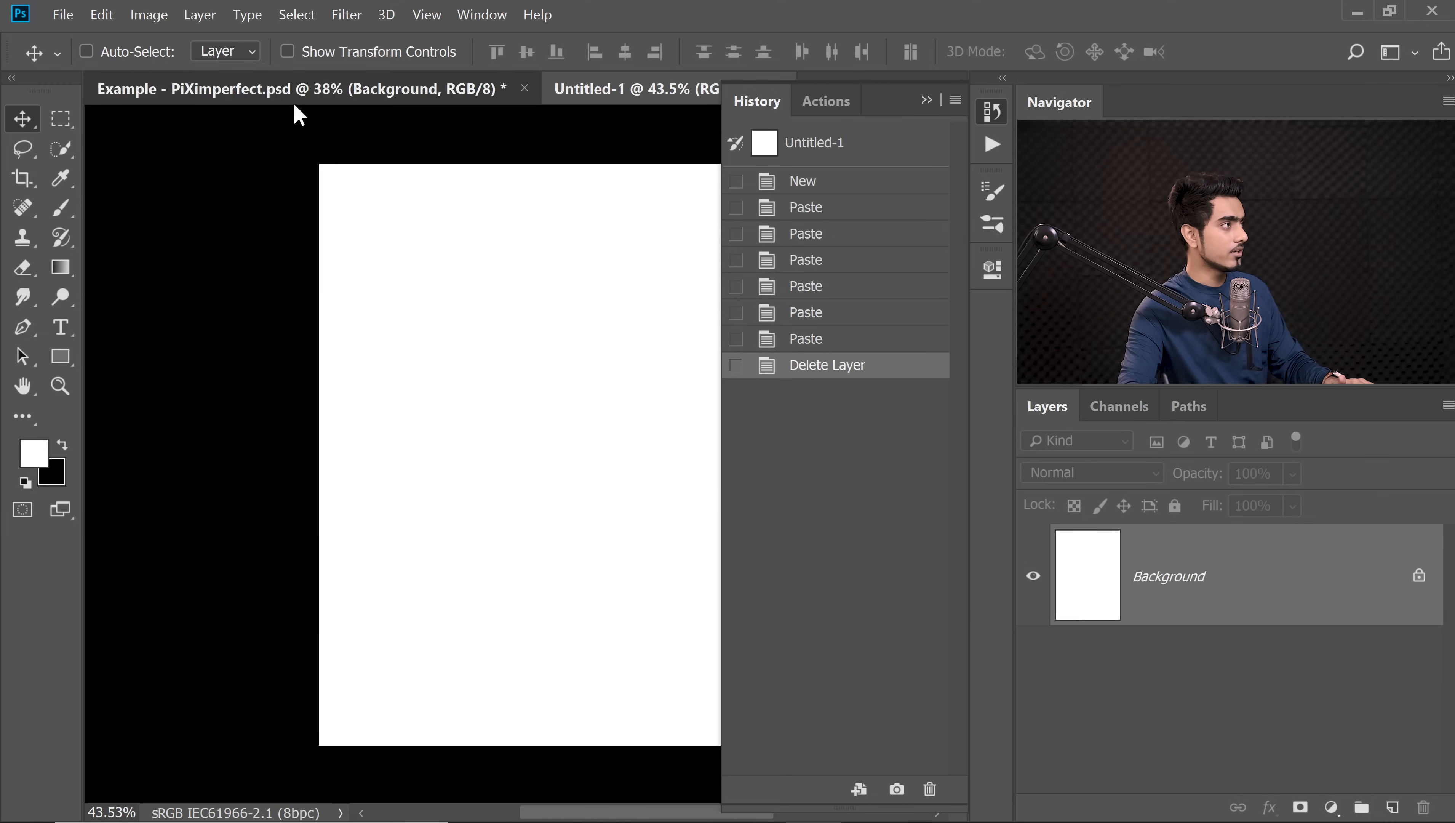
Step: Return to the Example portrait document and purge its stored history states via Edit > Purge > Histories
{"action": "left_click", "coordinate": [101, 14]}
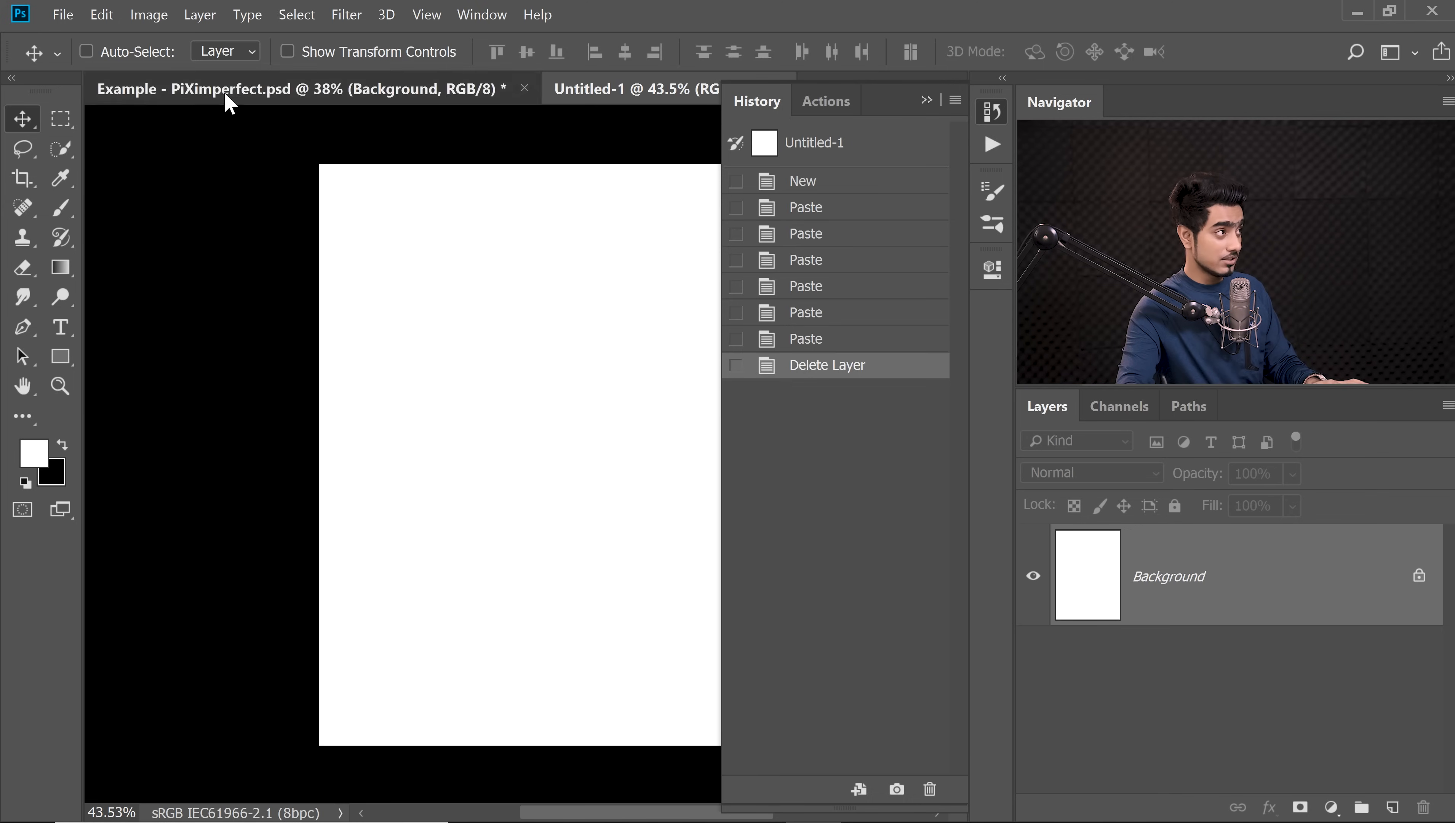
{"action": "left_click", "coordinate": [101, 14]}
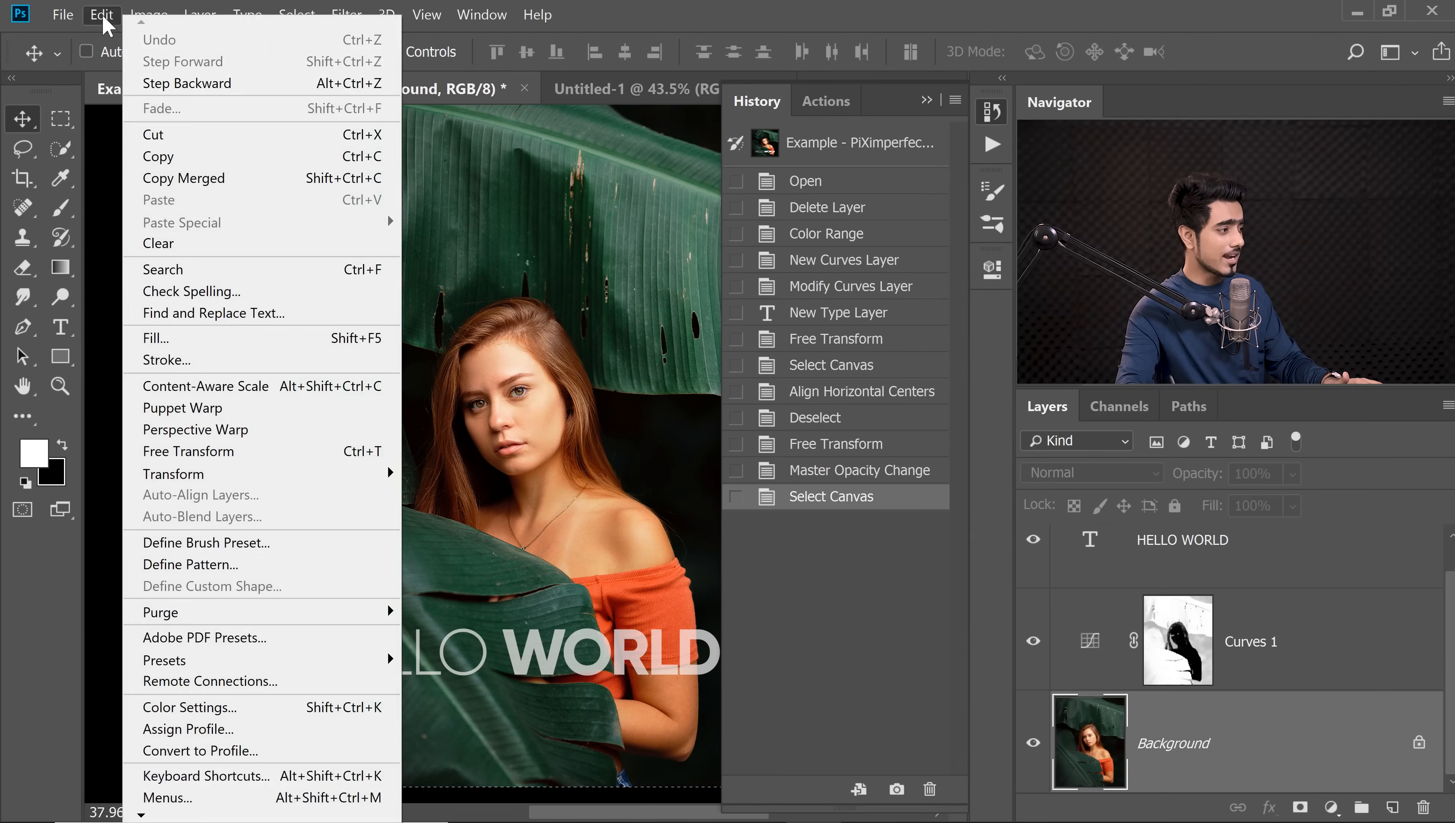
{"action": "mouse_move", "coordinate": [160, 611]}
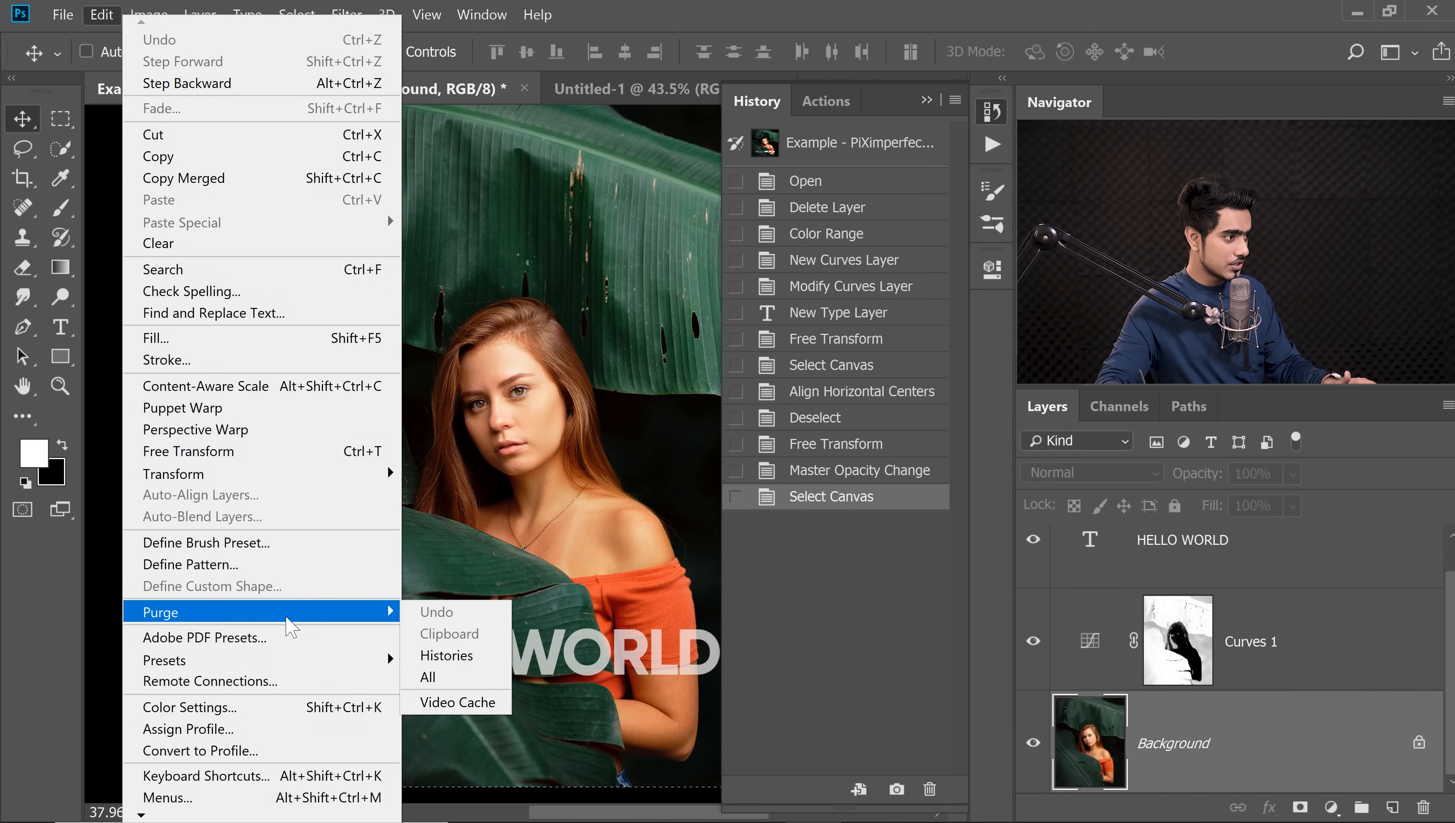
{"action": "mouse_move", "coordinate": [446, 655]}
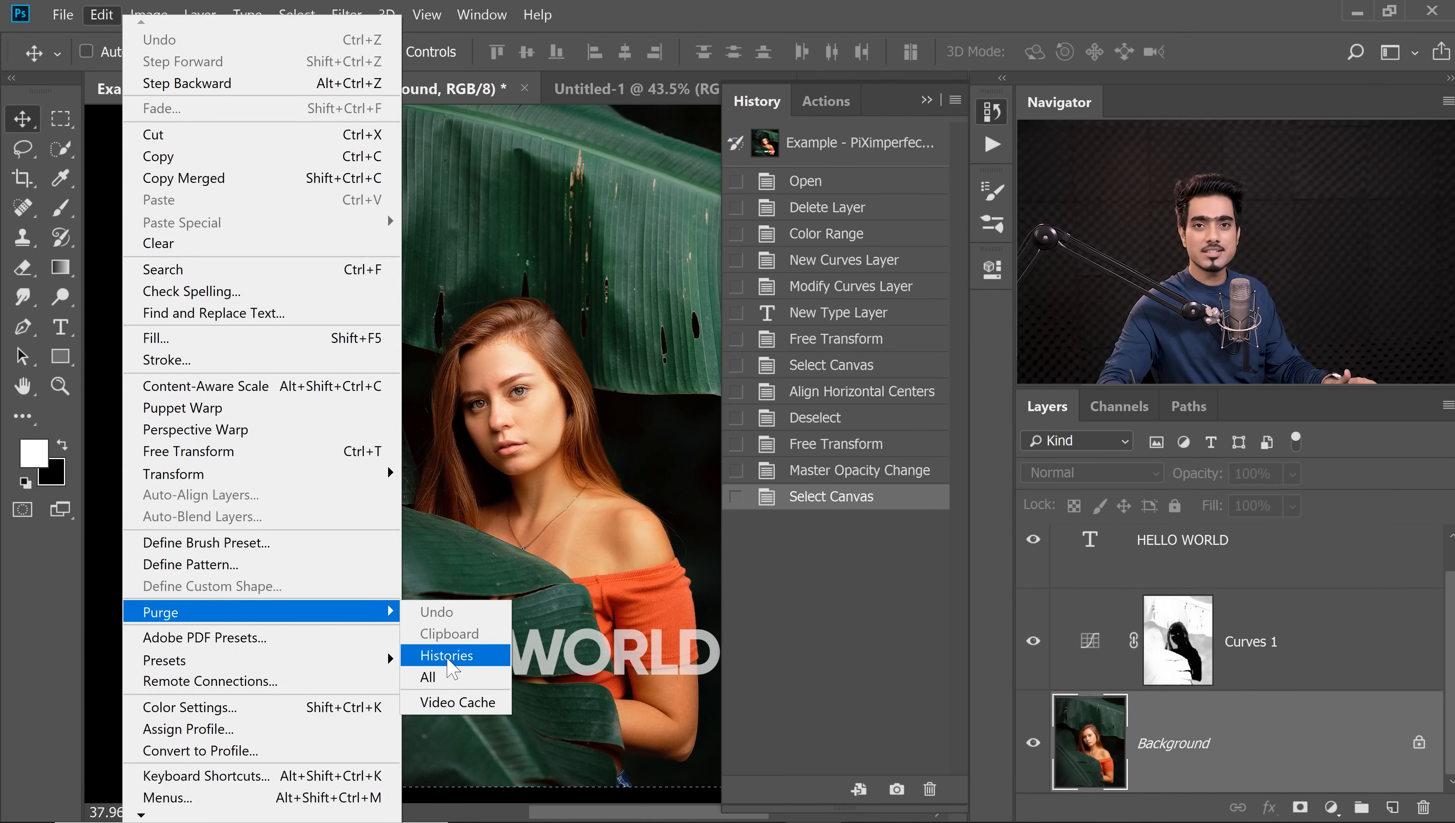
{"action": "left_click", "coordinate": [447, 656]}
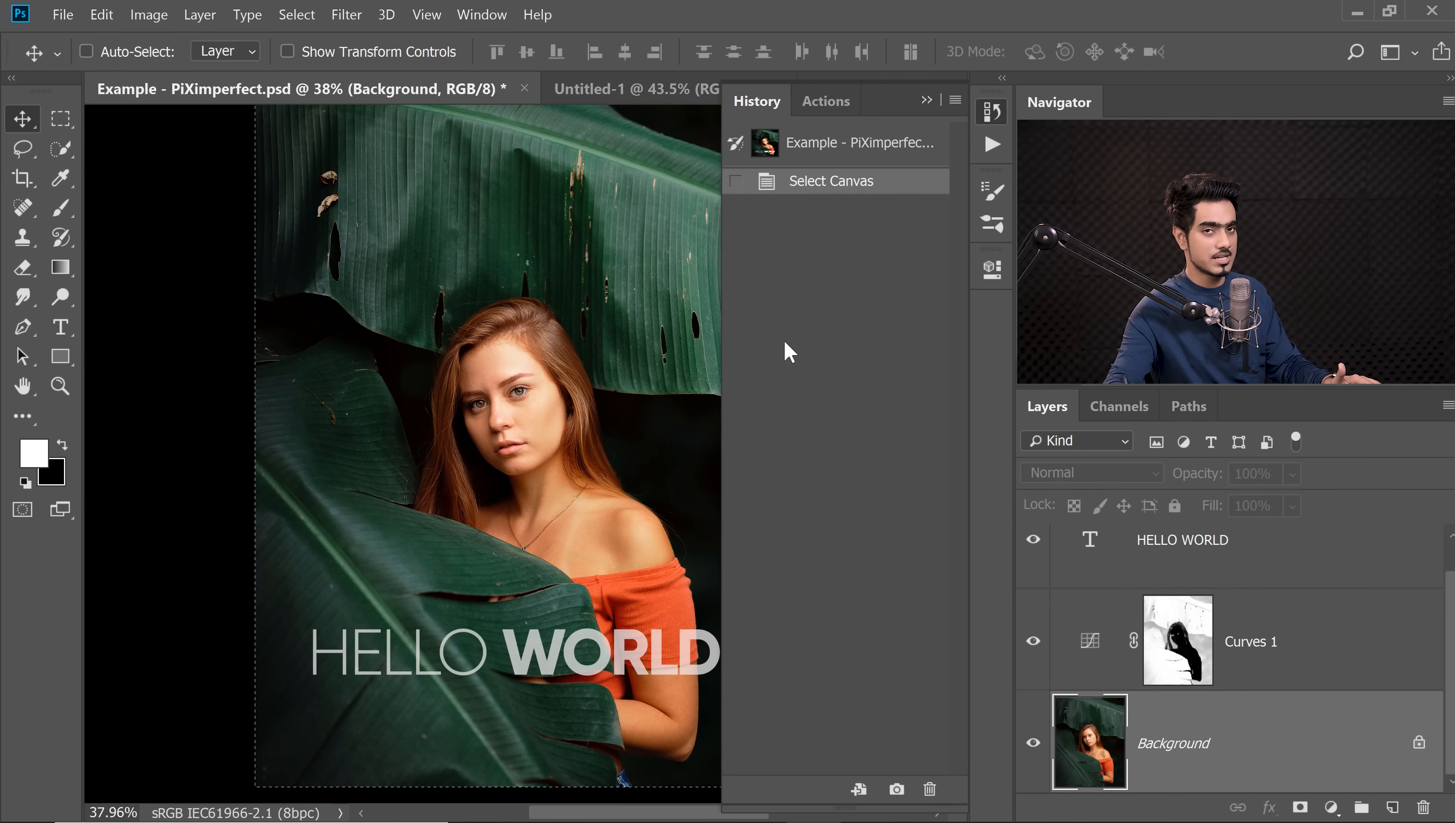
Step: Purge the portrait's history states again and confirm the irreversible purge warning
{"action": "left_click", "coordinate": [102, 14]}
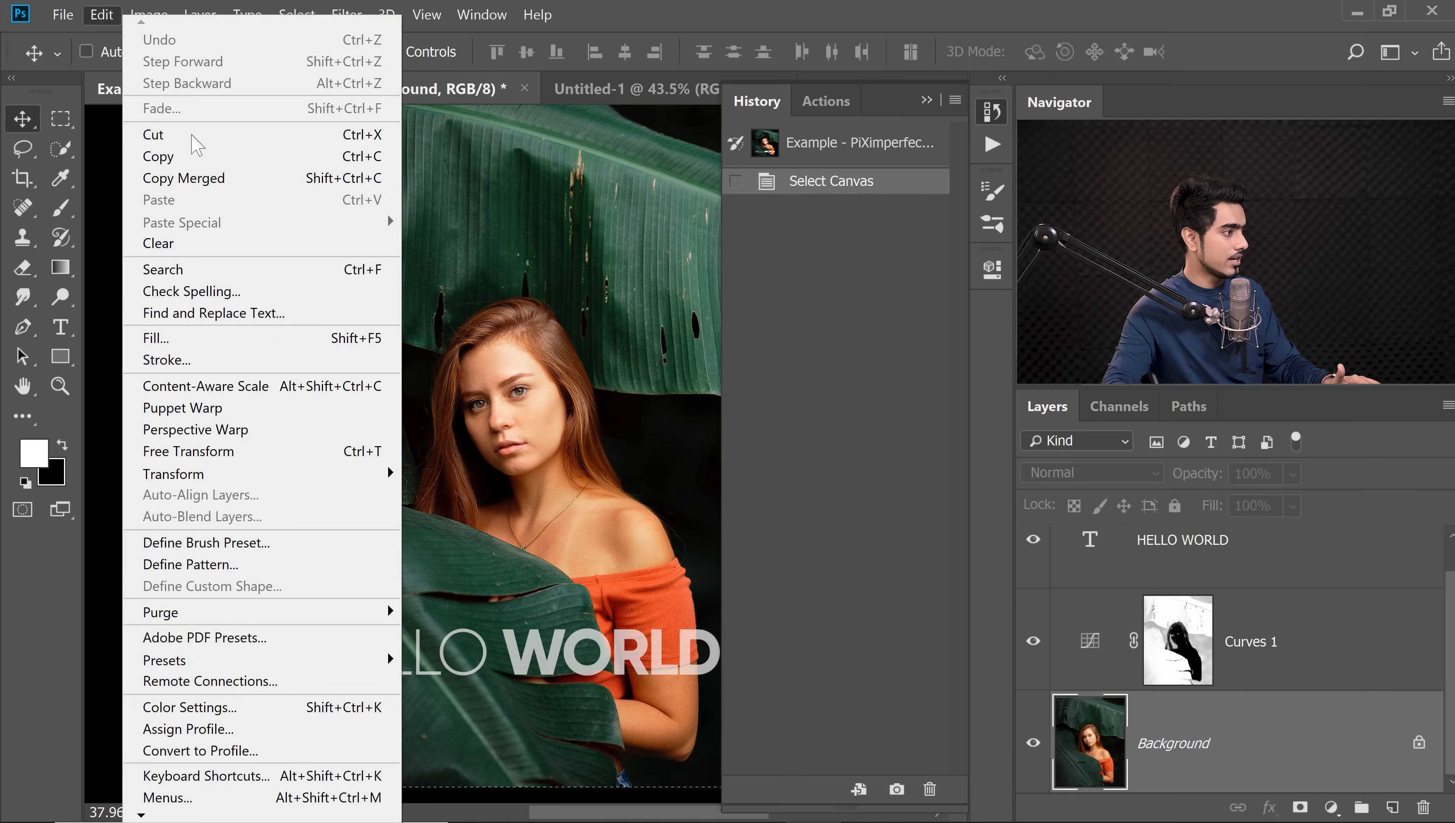
{"action": "mouse_move", "coordinate": [161, 611]}
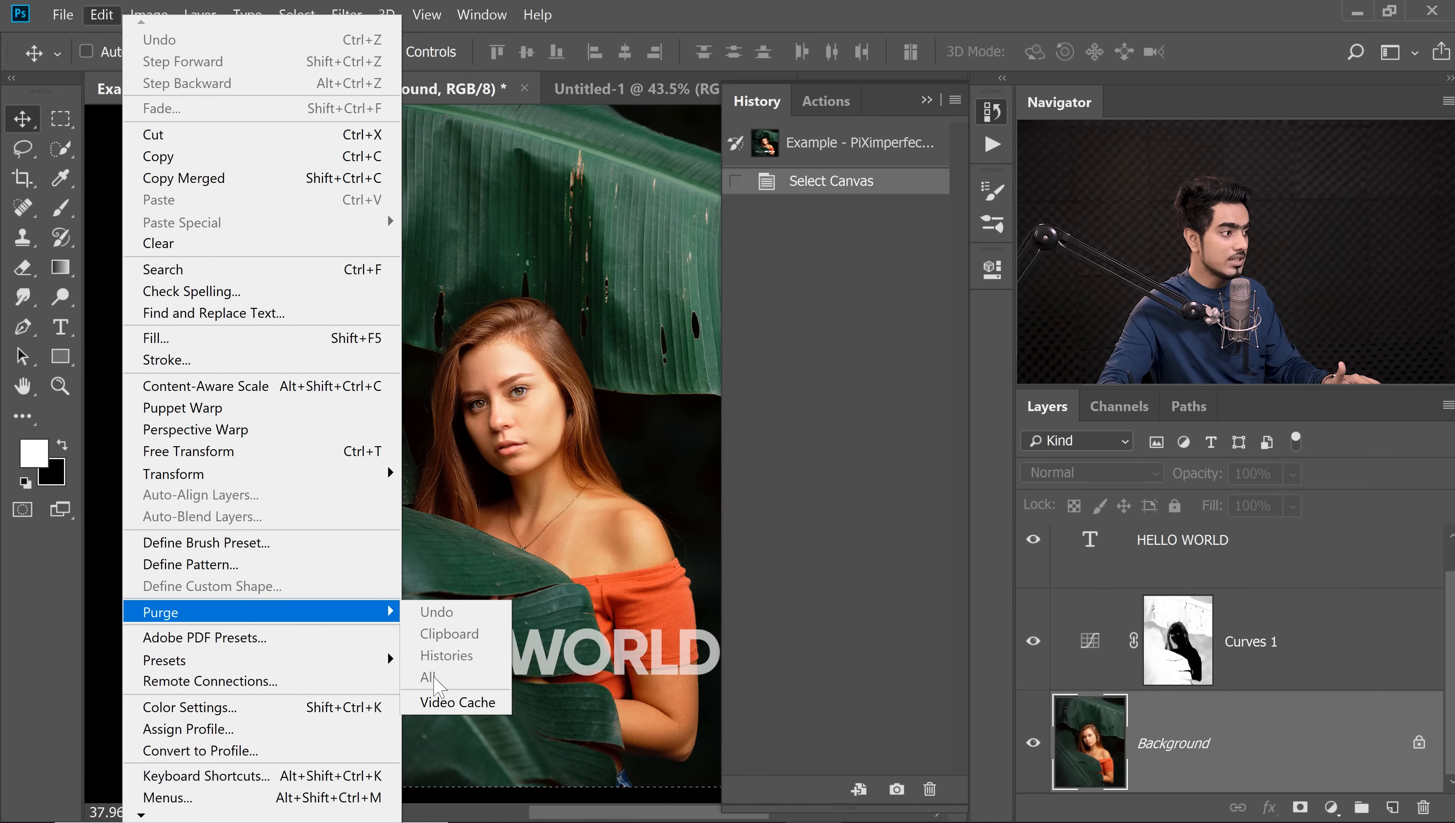
{"action": "mouse_move", "coordinate": [461, 663]}
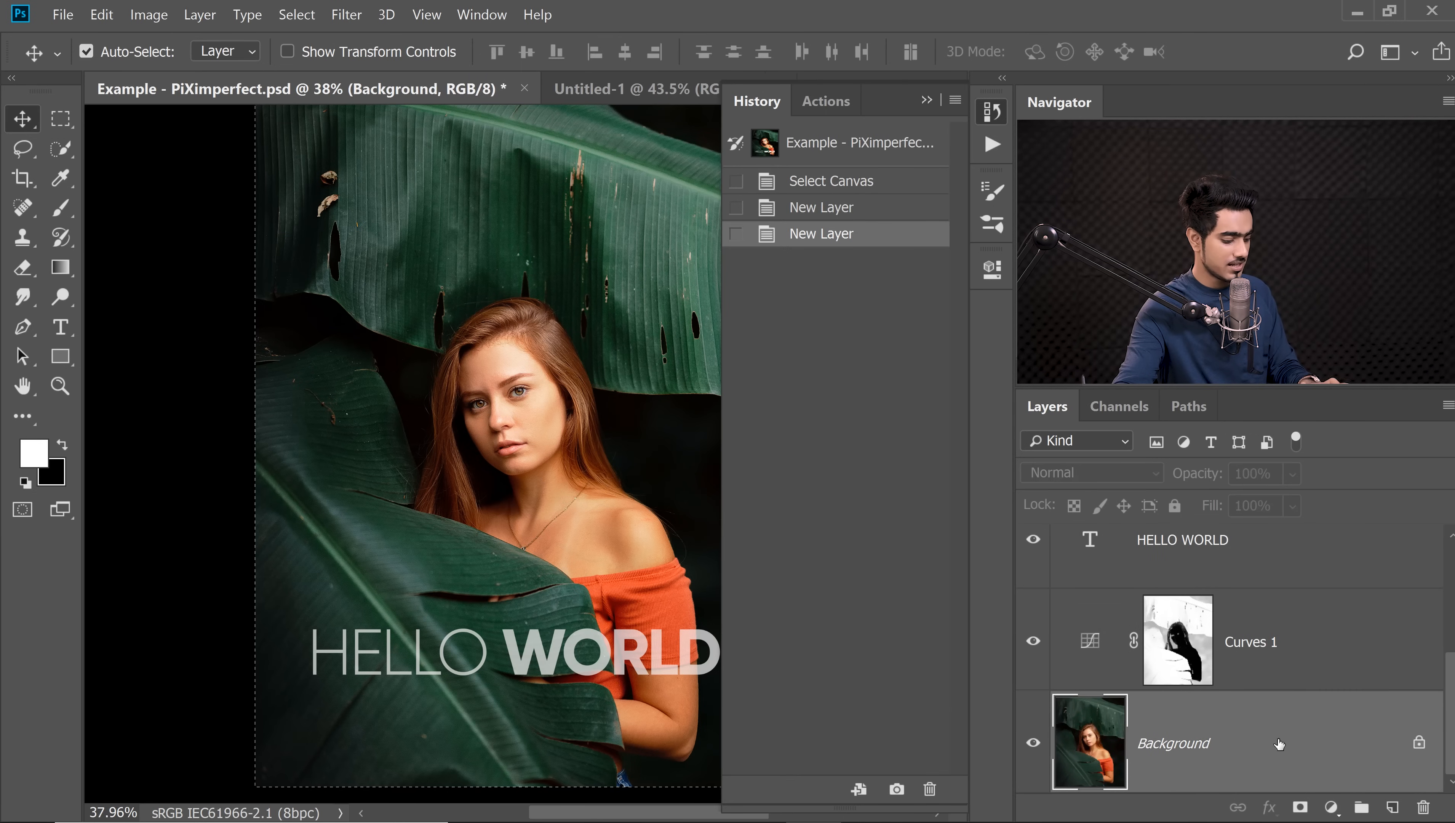
{"action": "left_click", "coordinate": [101, 14]}
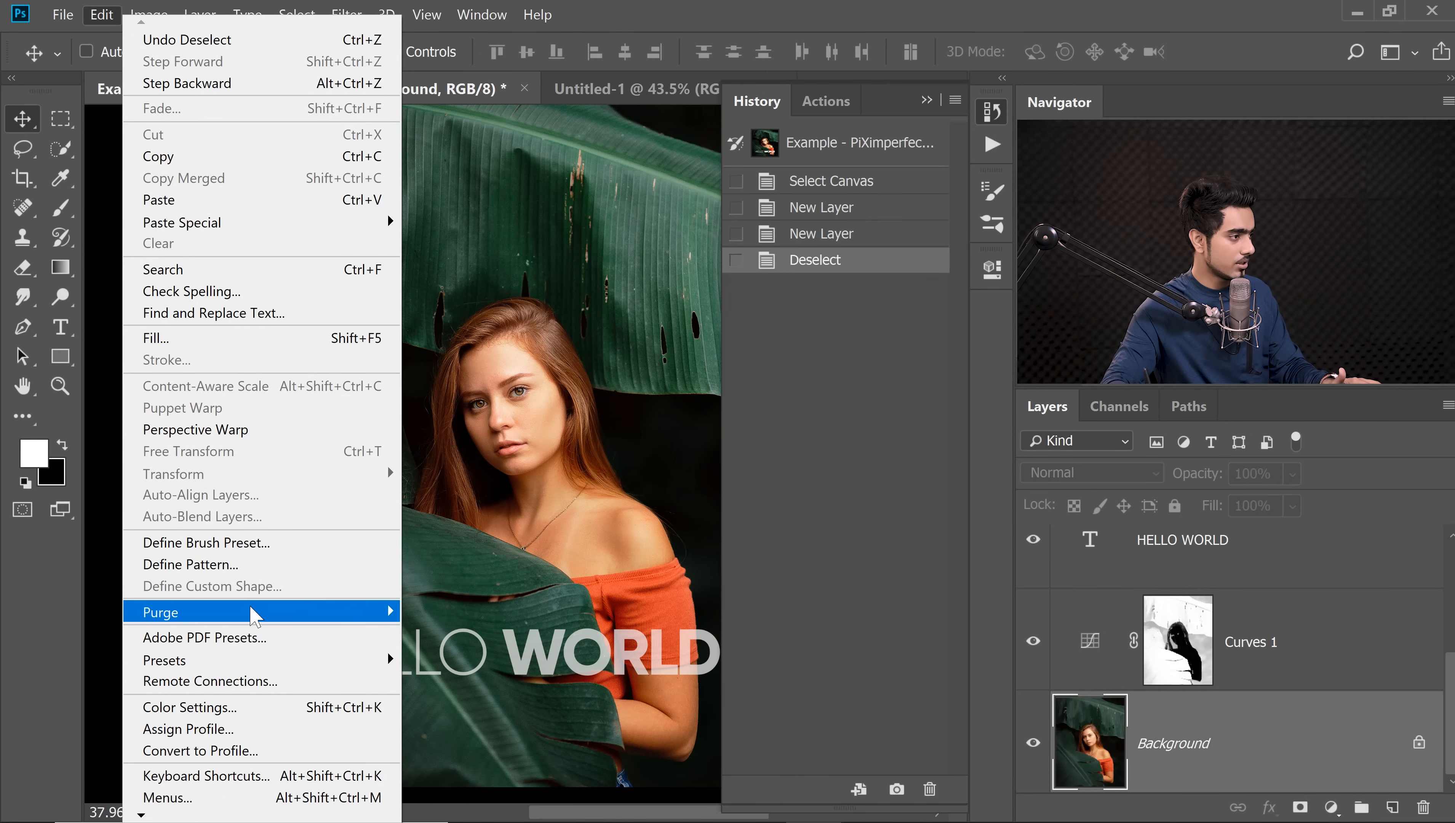
{"action": "mouse_move", "coordinate": [162, 611]}
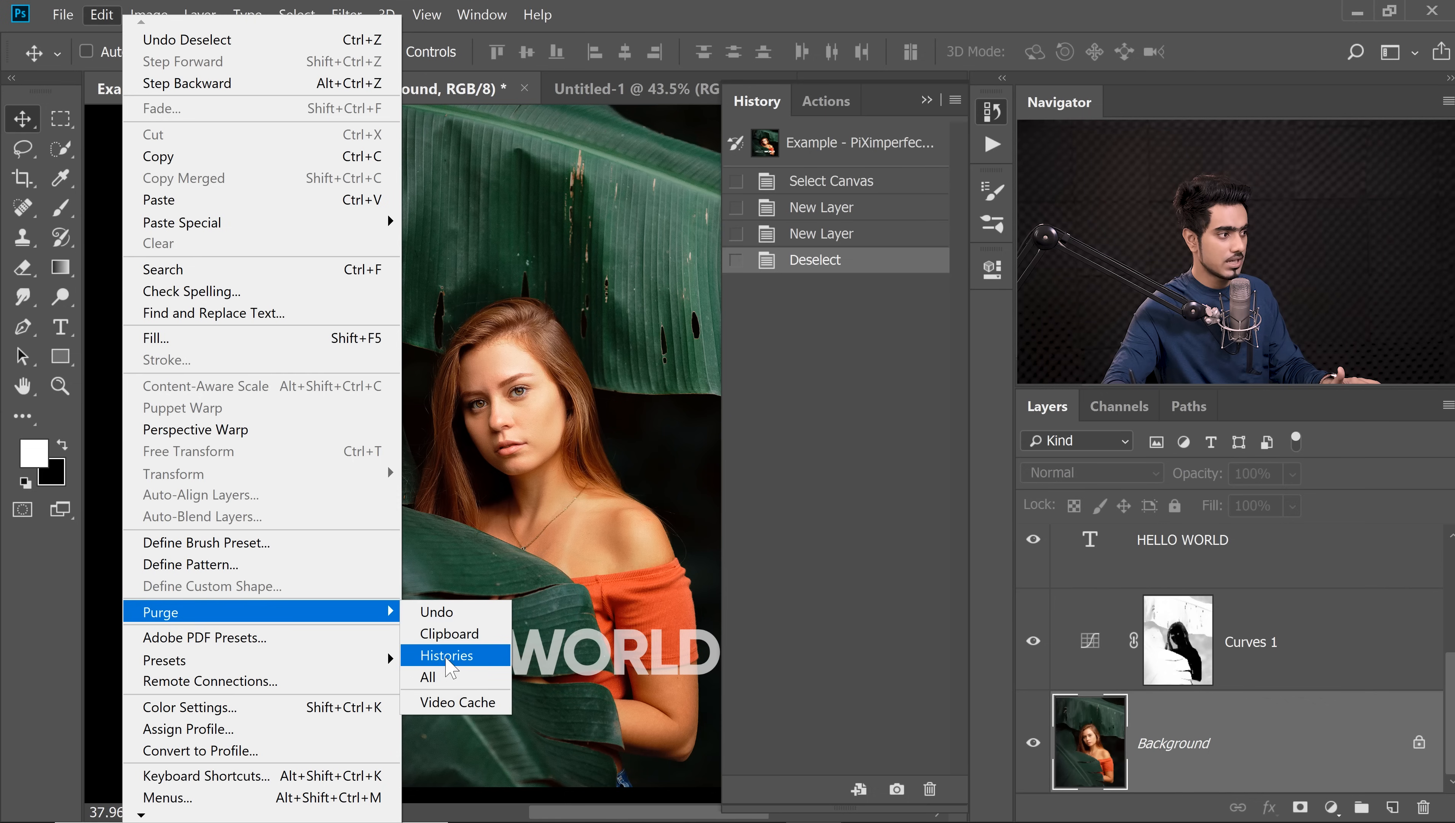
{"action": "left_click", "coordinate": [446, 655]}
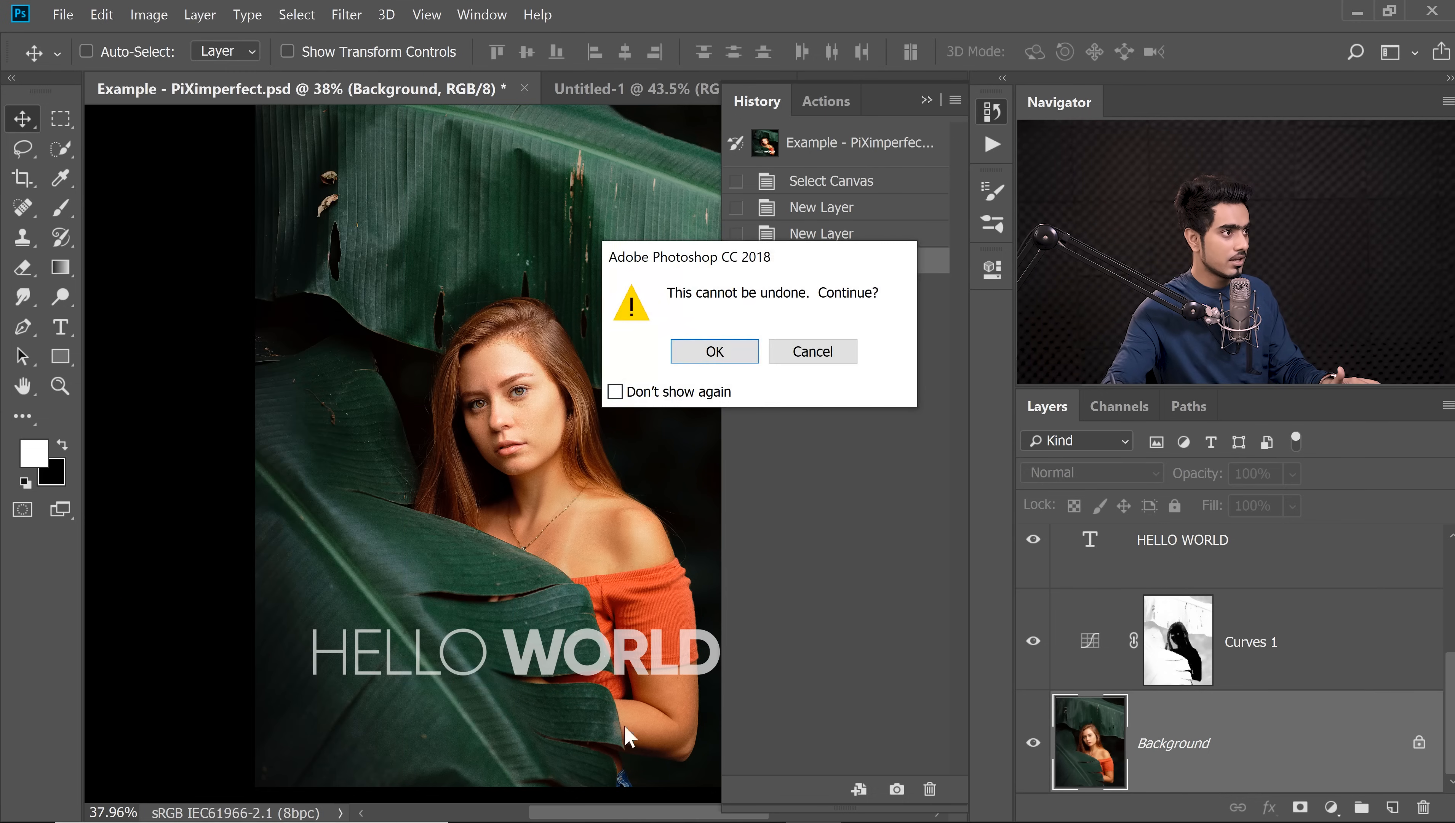
{"action": "left_click", "coordinate": [713, 350]}
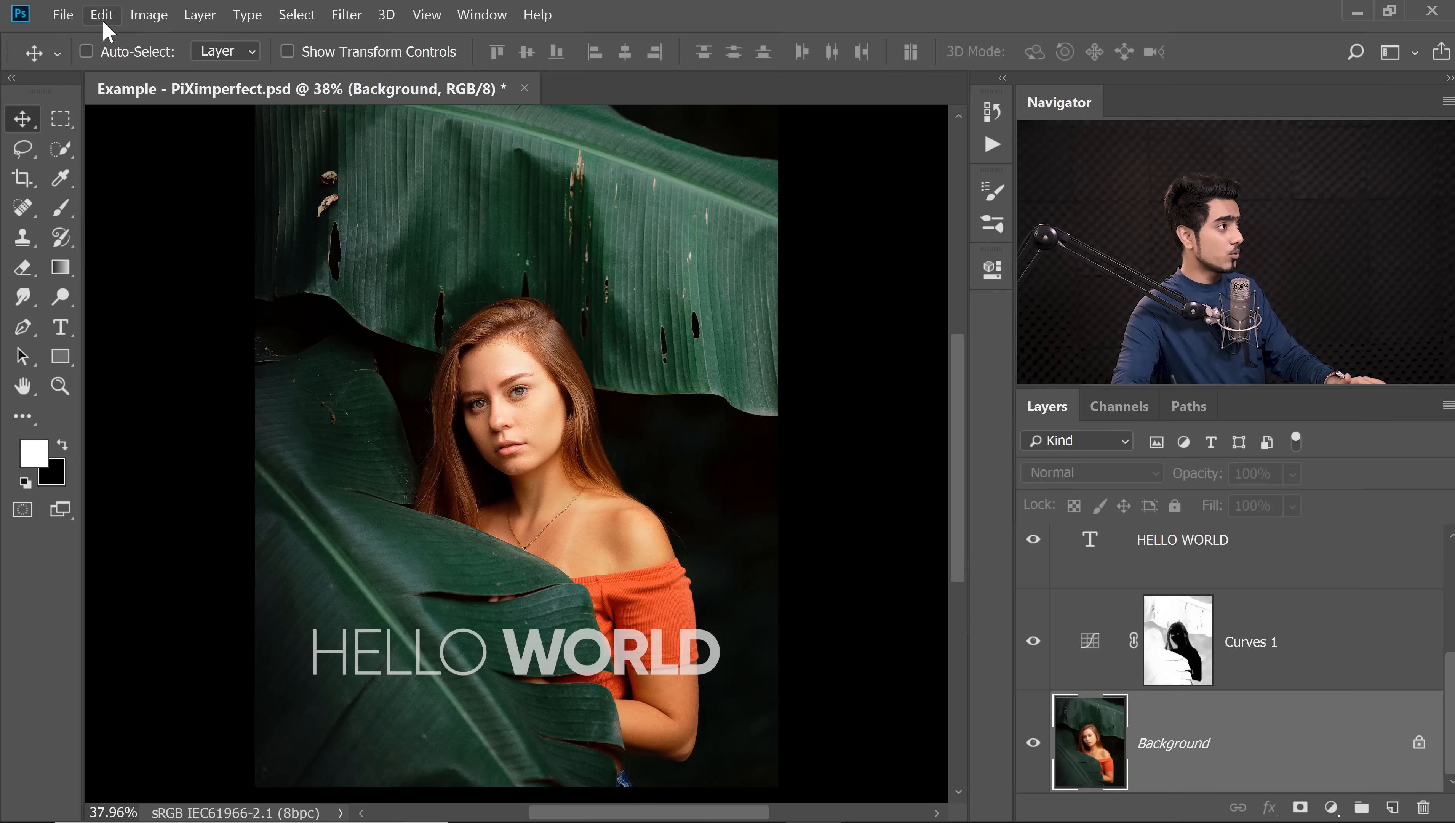
Step: In Preferences > Scratch Disks, activate drives C:, D: and E: and apply
{"action": "left_click", "coordinate": [101, 13]}
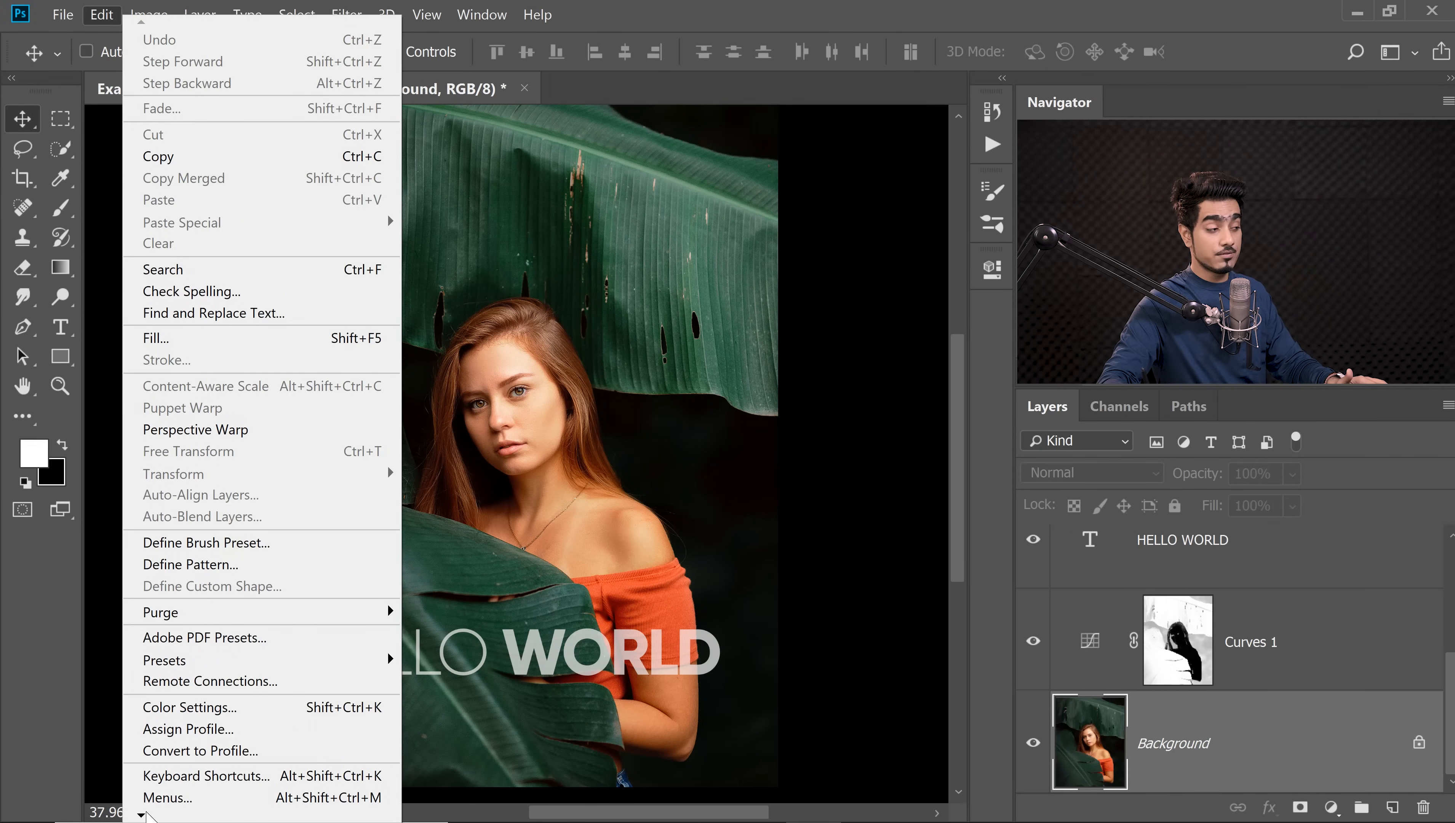
{"action": "mouse_move", "coordinate": [177, 798]}
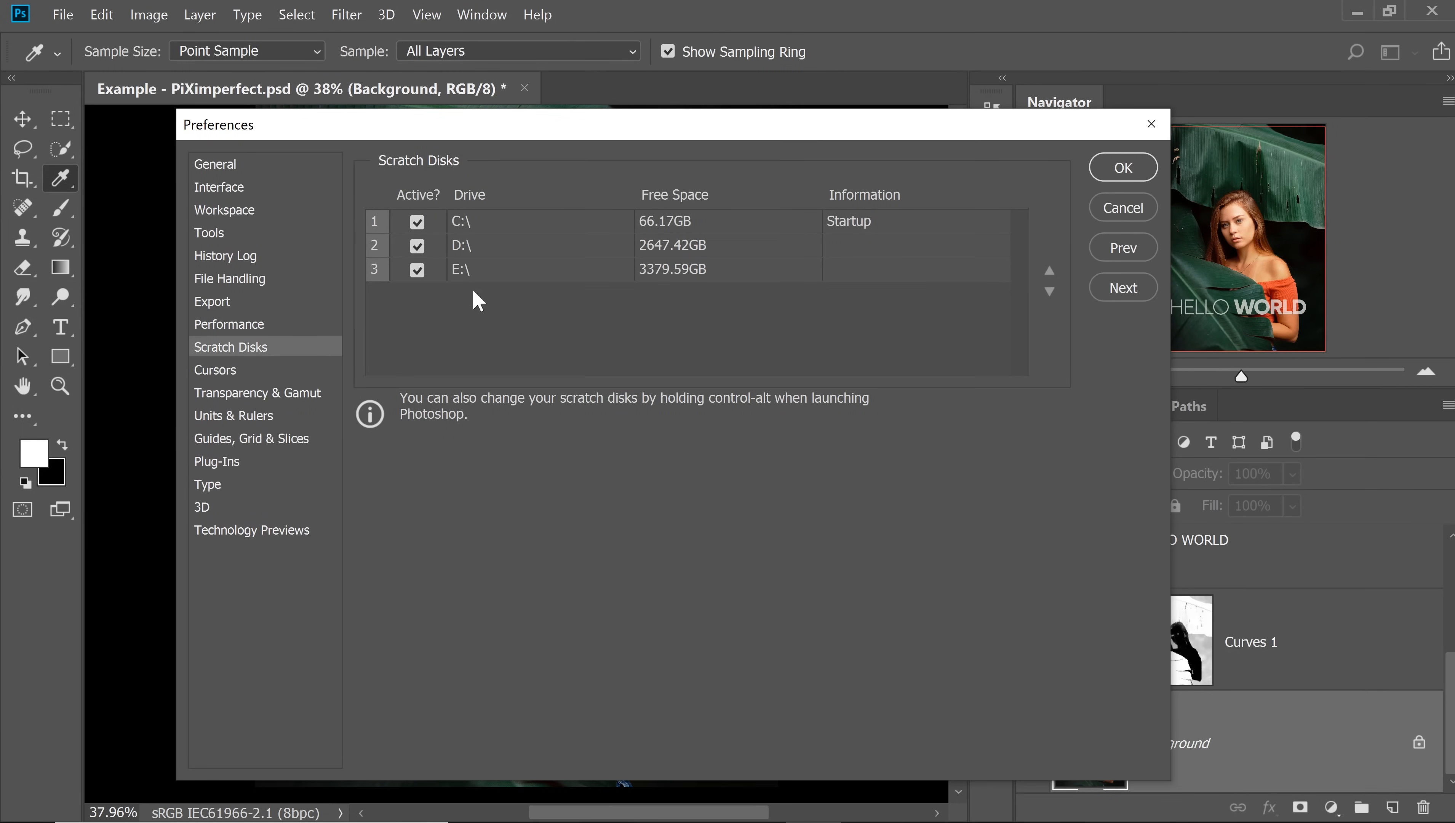
{"action": "mouse_move", "coordinate": [476, 297]}
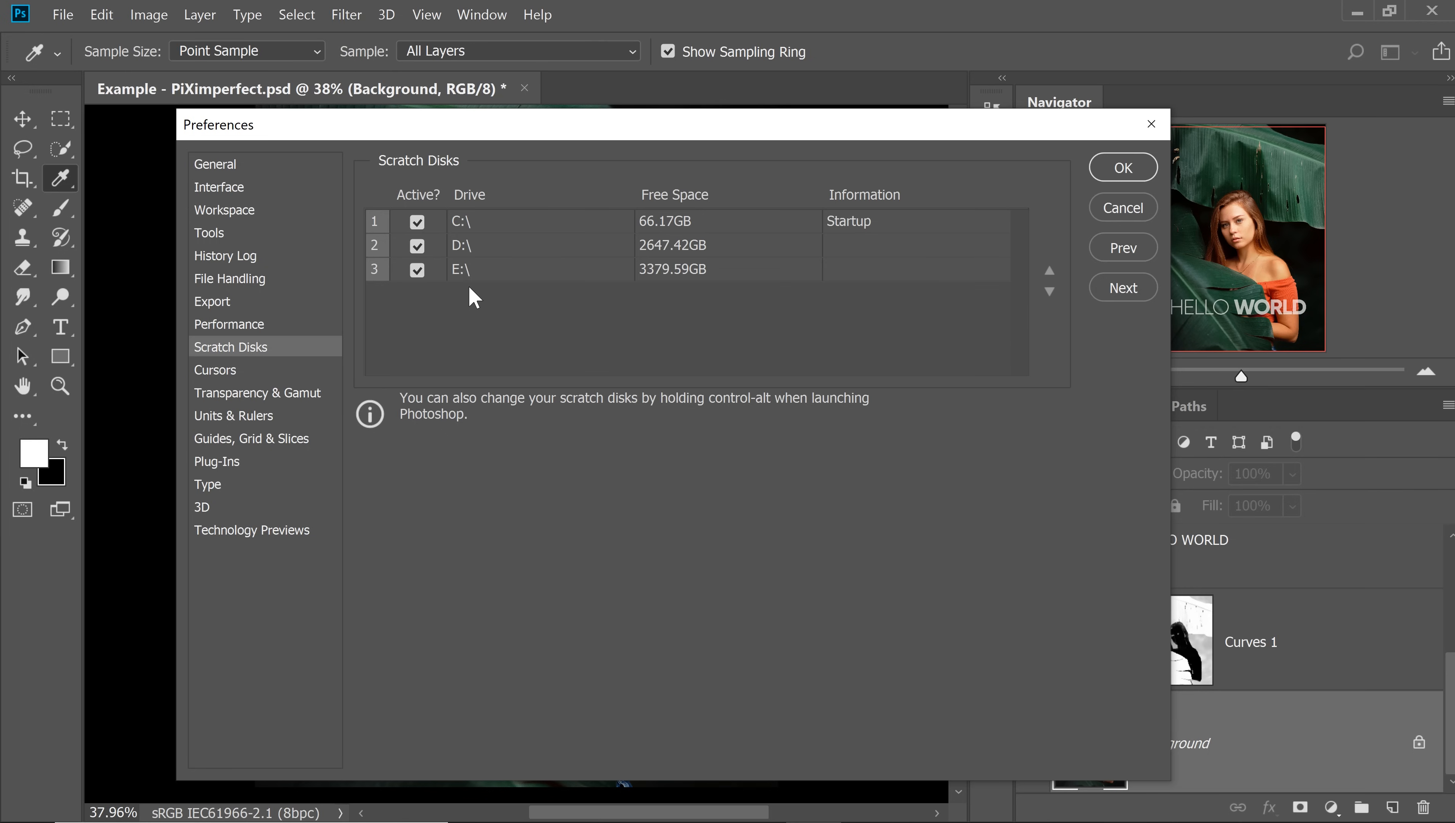
{"action": "mouse_move", "coordinate": [592, 278]}
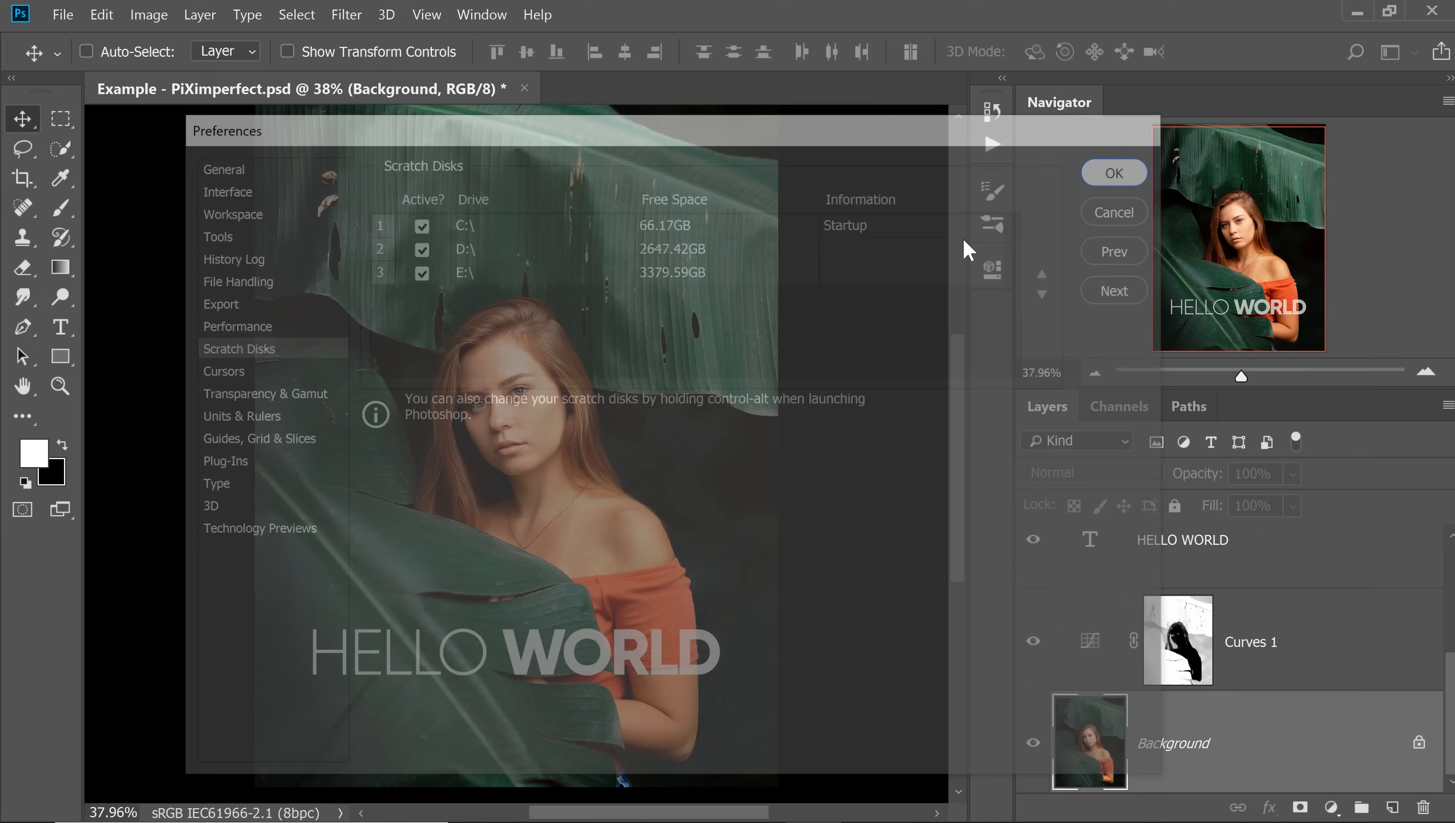
{"action": "left_click", "coordinate": [1113, 173]}
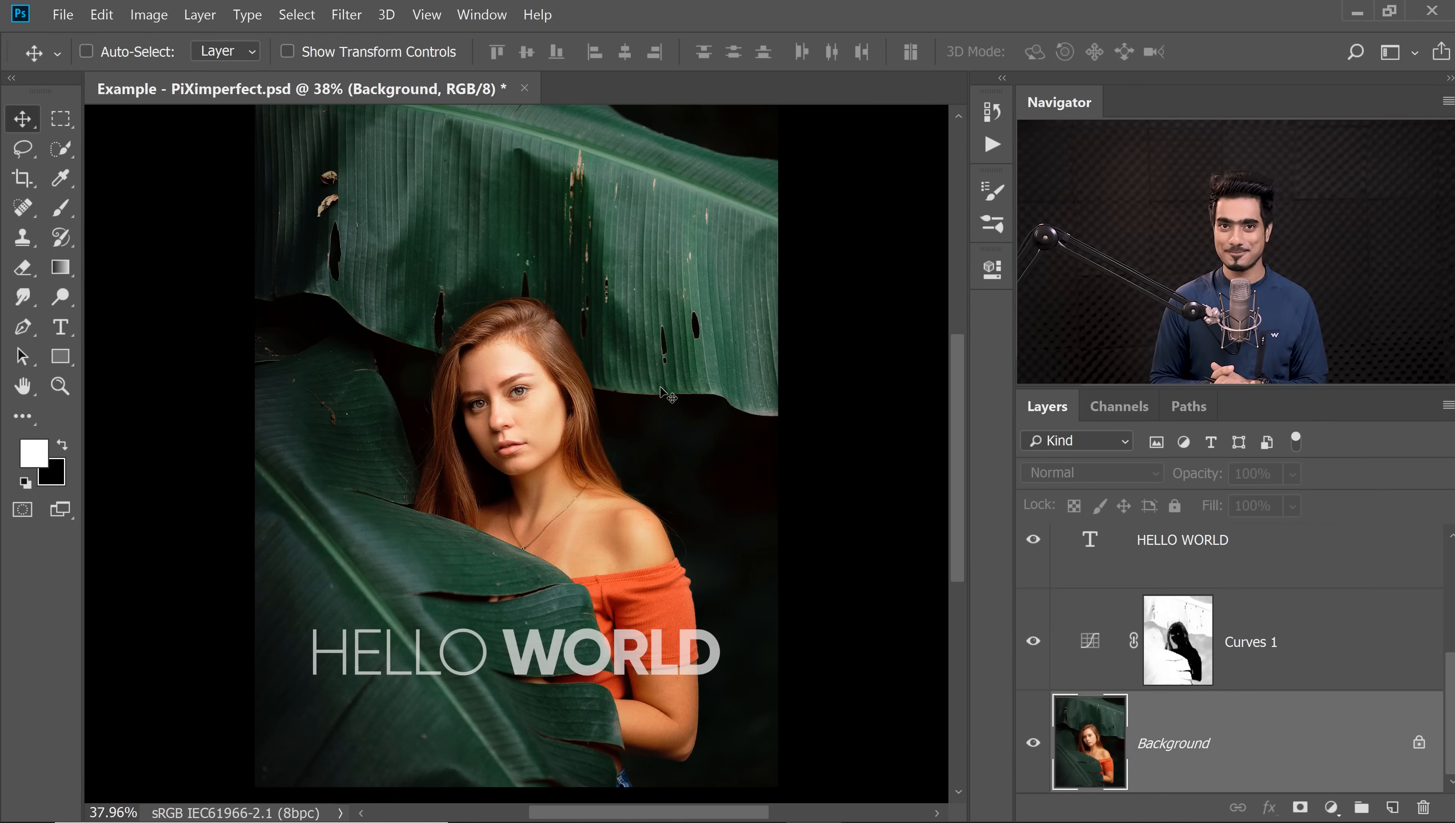